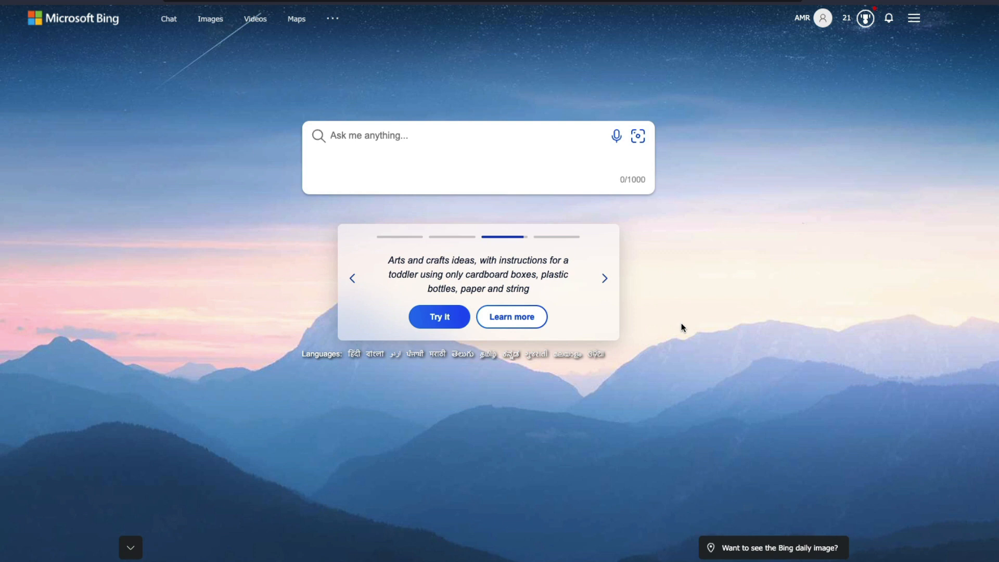
From the search box, follow Learn more on the dinner-party prompt to the new Bing page.
{"action": "left_click", "coordinate": [604, 277]}
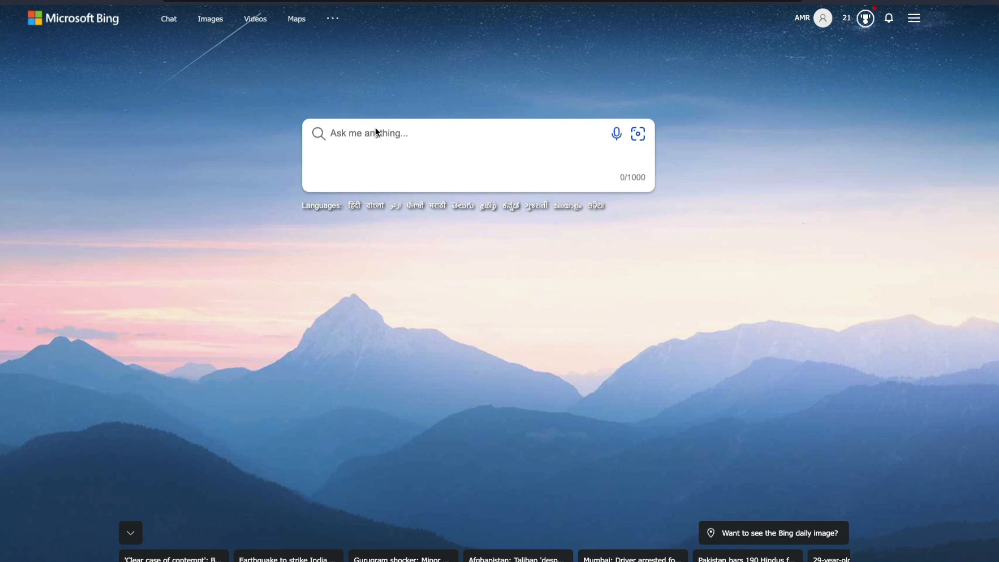
{"action": "type", "text": "Give"}
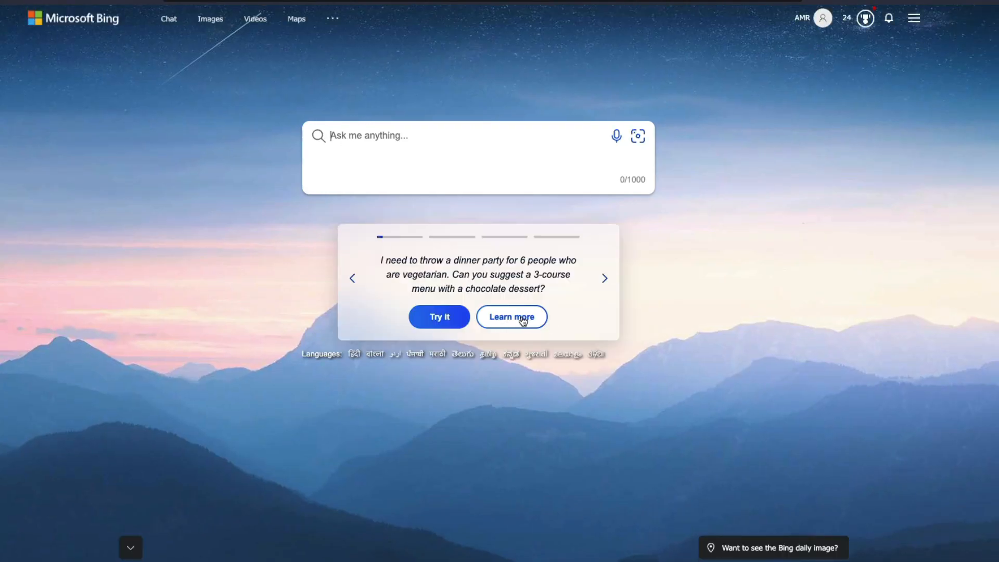
{"action": "left_click", "coordinate": [511, 316]}
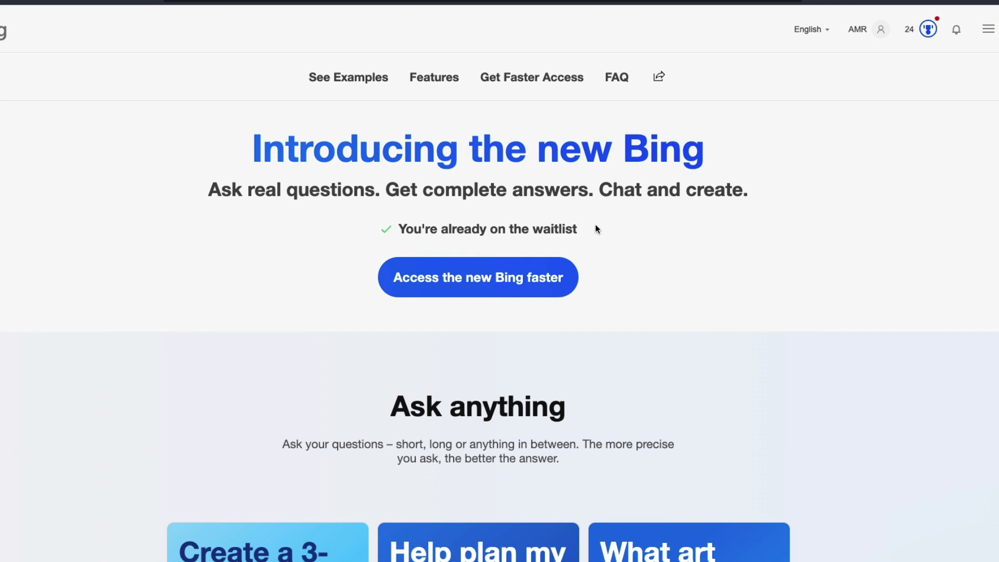
Jump to the 'Access the new Bing even faster' steps with Microsoft defaults and app QR code.
{"action": "left_click", "coordinate": [477, 277]}
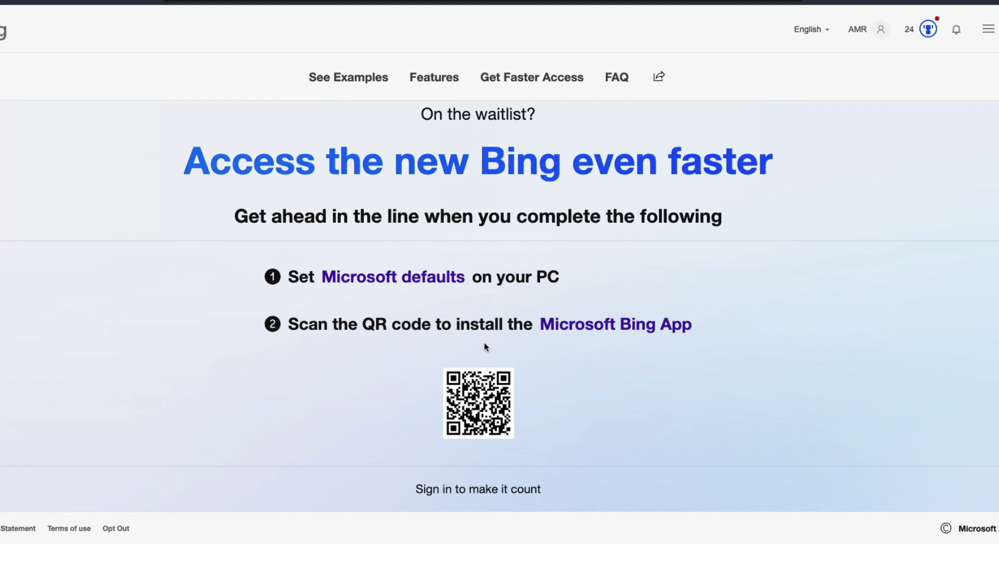
{"action": "mouse_move", "coordinate": [449, 336]}
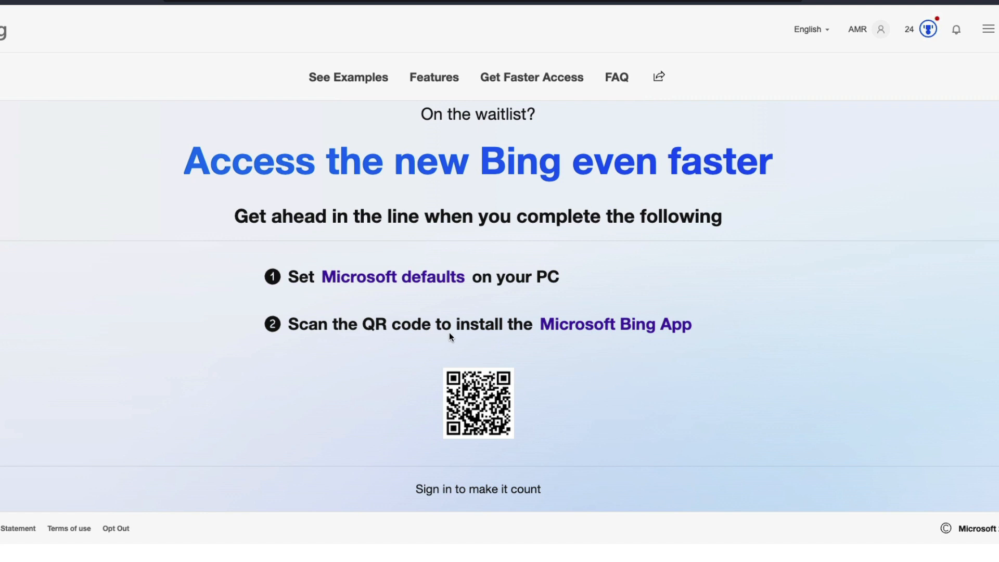
{"action": "mouse_move", "coordinate": [445, 313]}
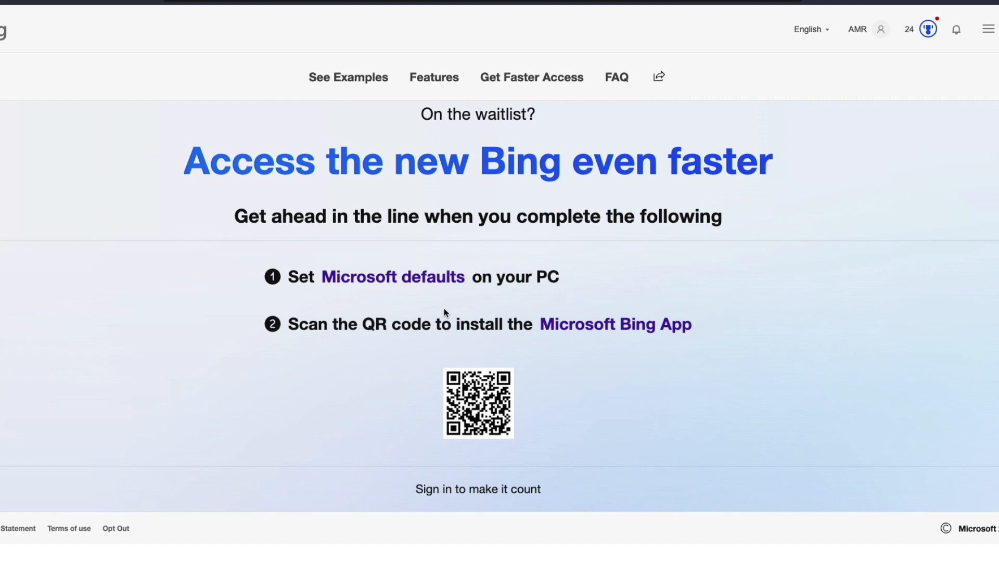
{"action": "mouse_move", "coordinate": [527, 199]}
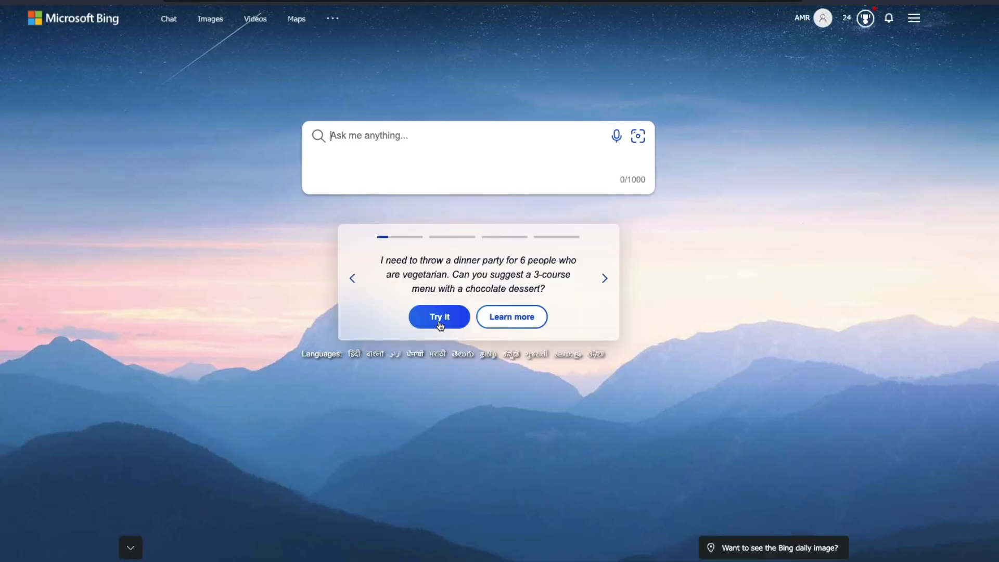
Reach the 'Have questions? Start here' FAQ list past the example cards and feature highlights.
{"action": "left_click", "coordinate": [439, 316]}
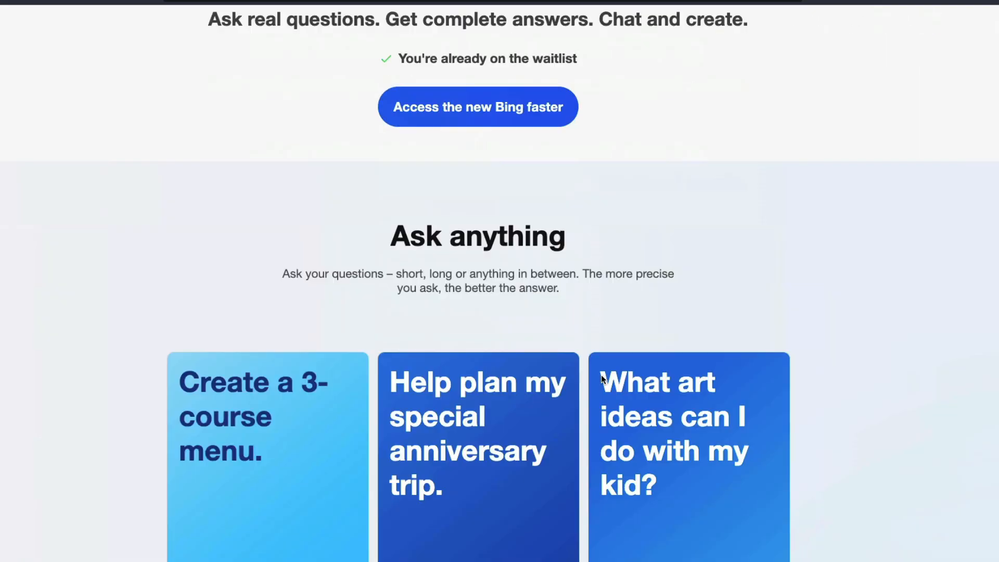
{"action": "scroll", "scroll_direction": "down", "scroll_amount": 3}
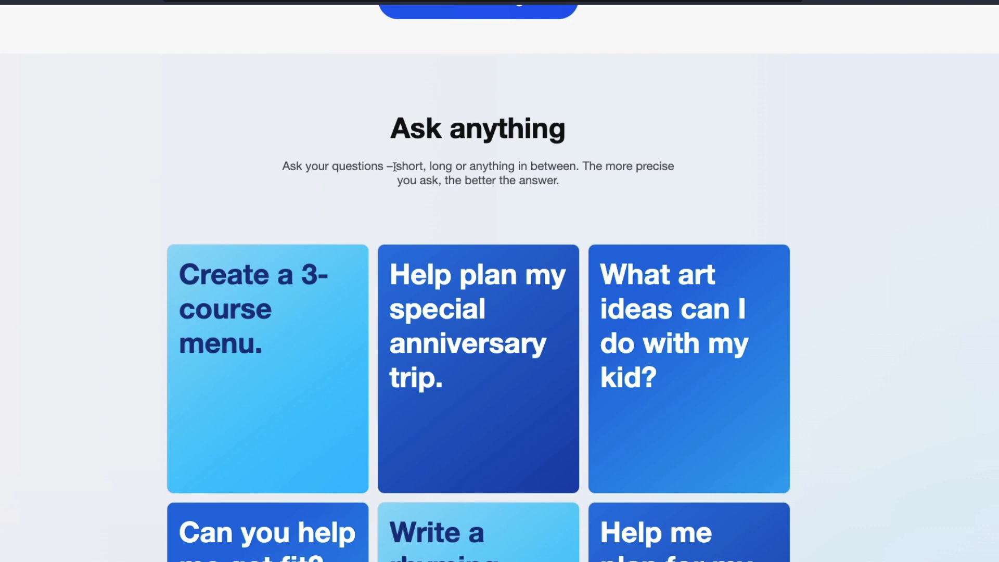
{"action": "left_click_drag", "start_coordinate": [396, 167], "coordinate": [456, 167]}
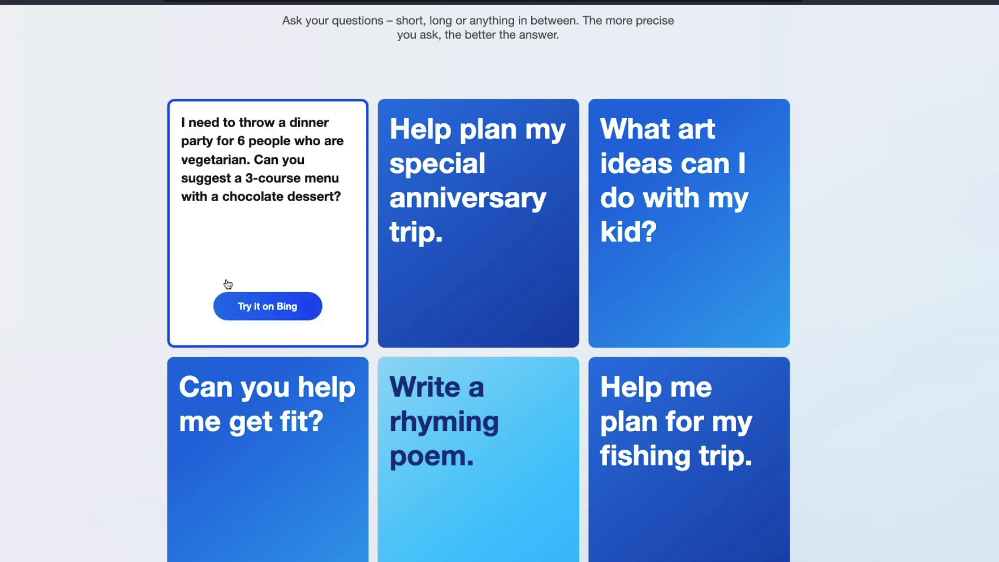
{"action": "mouse_move", "coordinate": [241, 274]}
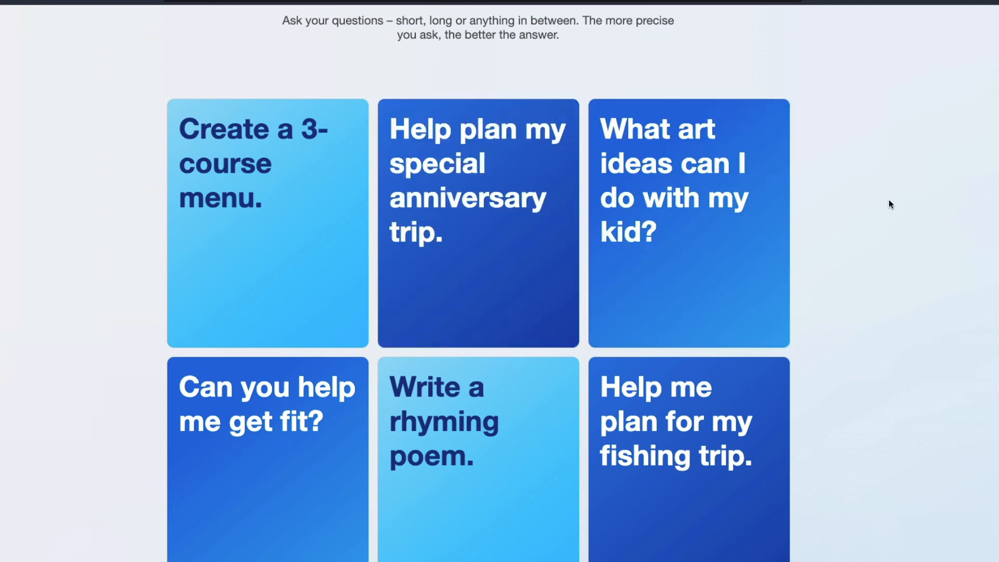
{"action": "scroll", "scroll_direction": "down", "scroll_amount": 3}
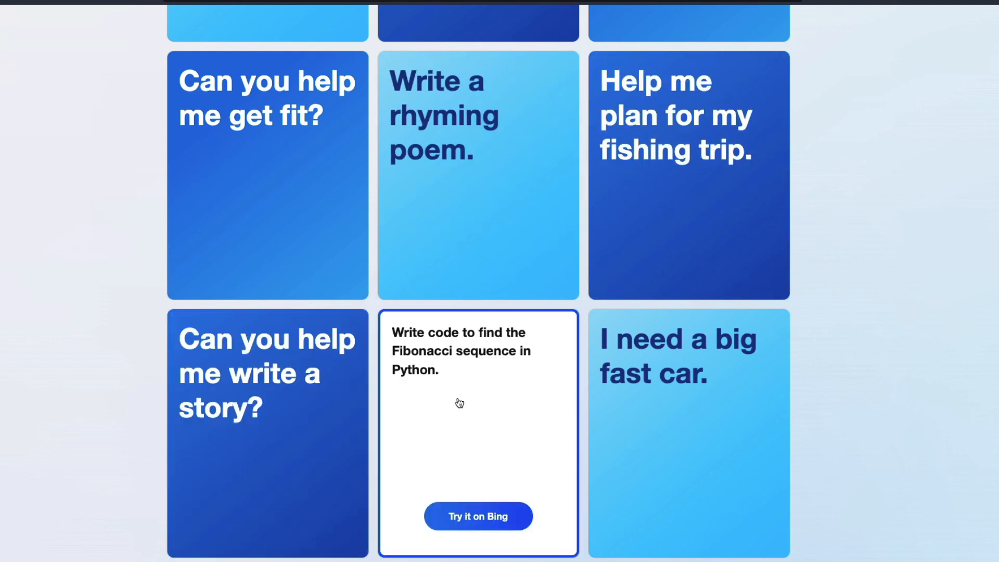
{"action": "scroll", "scroll_direction": "down", "scroll_amount": 3}
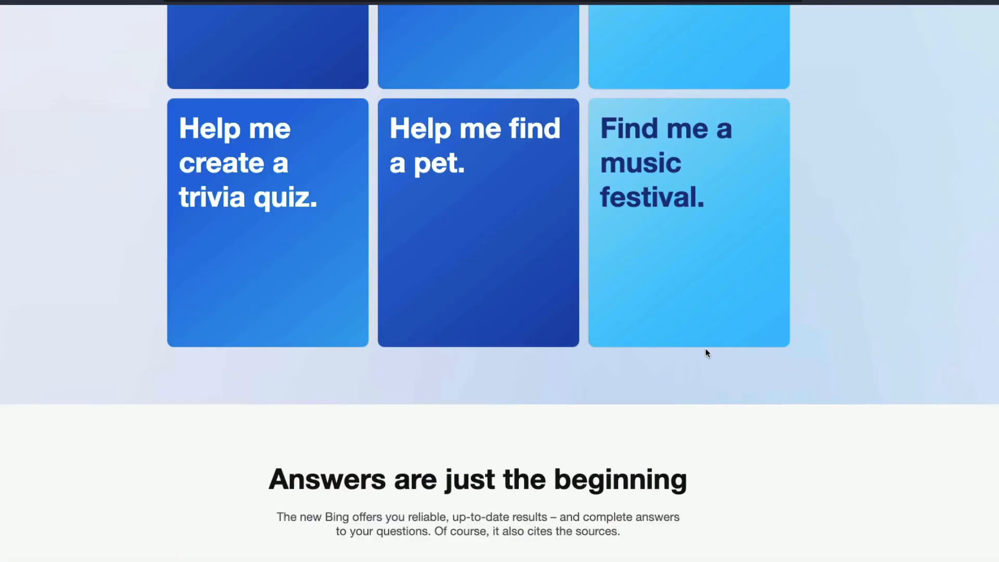
{"action": "scroll", "scroll_direction": "down", "scroll_amount": 3}
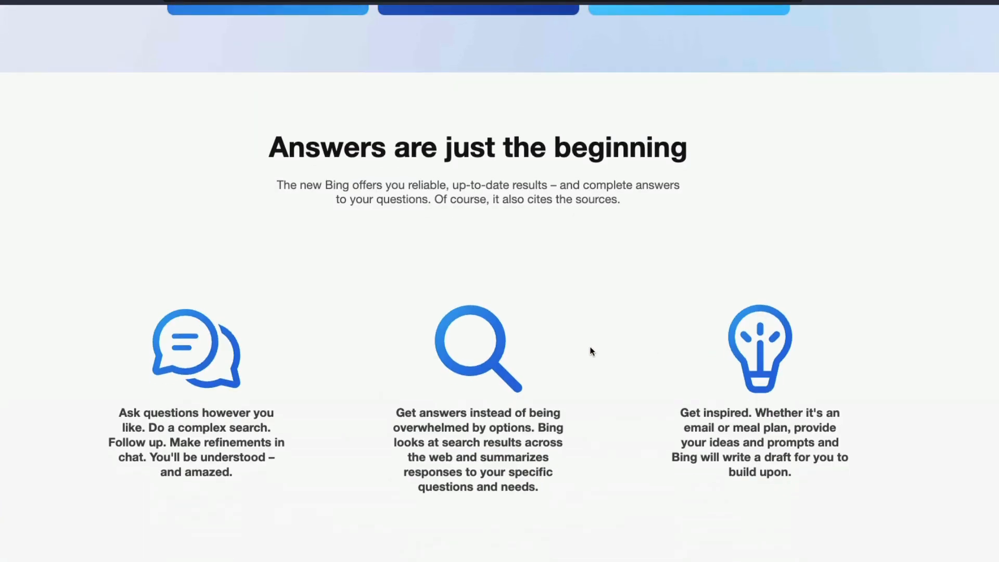
{"action": "scroll", "scroll_direction": "down", "scroll_amount": 3}
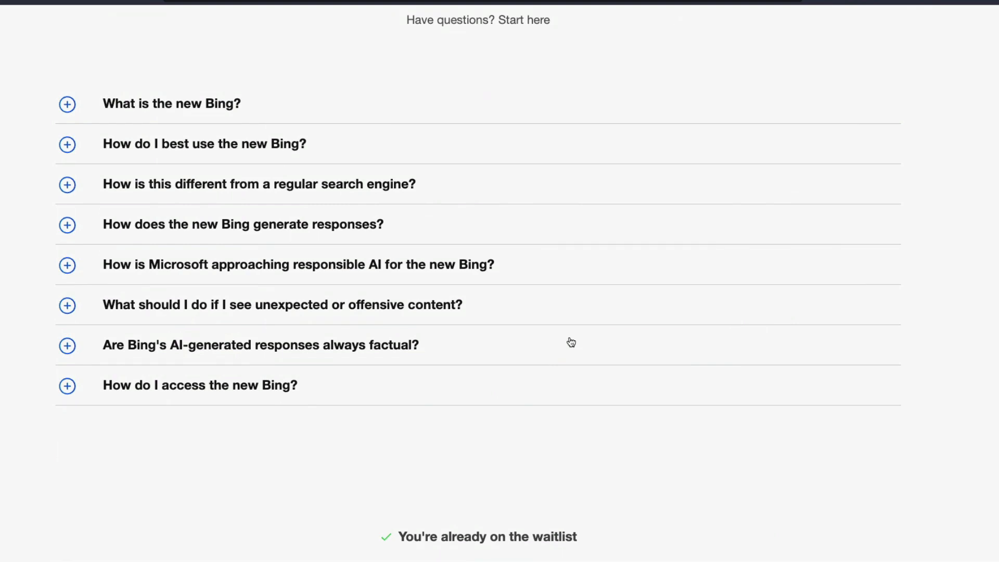
{"action": "mouse_move", "coordinate": [217, 233]}
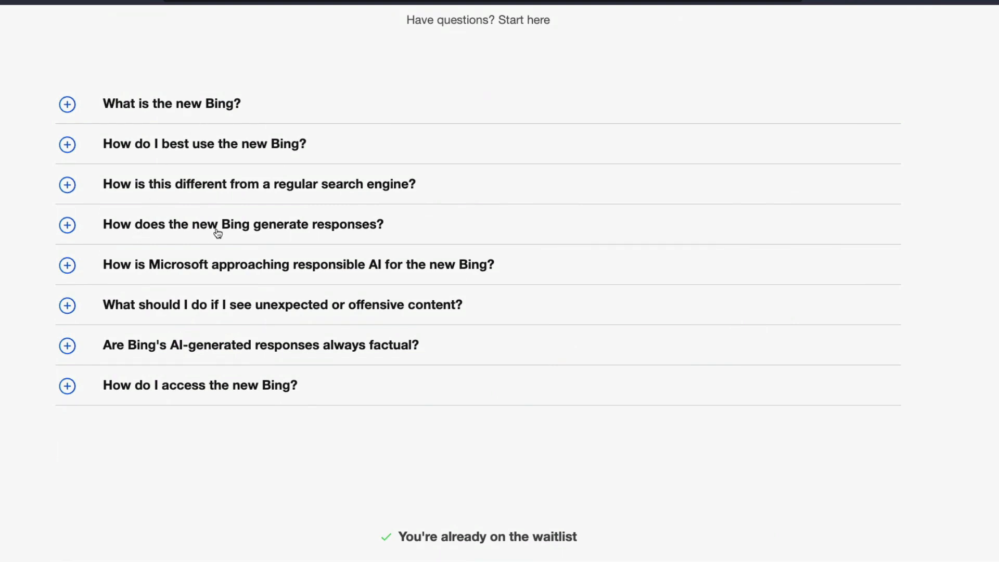
Expand how the new Bing generates responses, highlight its first sentence, and expand What is the new Bing?
{"action": "left_click", "coordinate": [67, 224]}
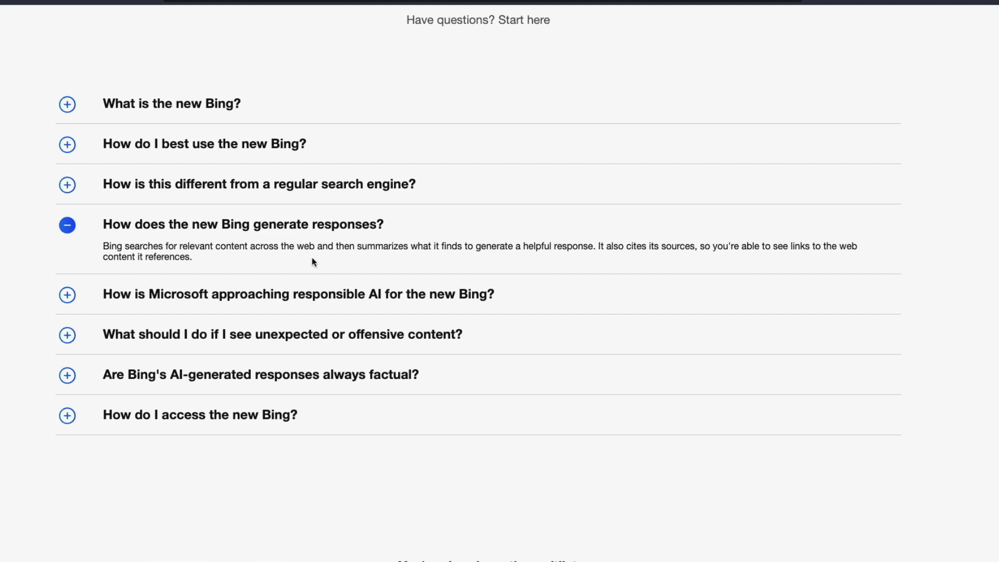
{"action": "mouse_move", "coordinate": [104, 248]}
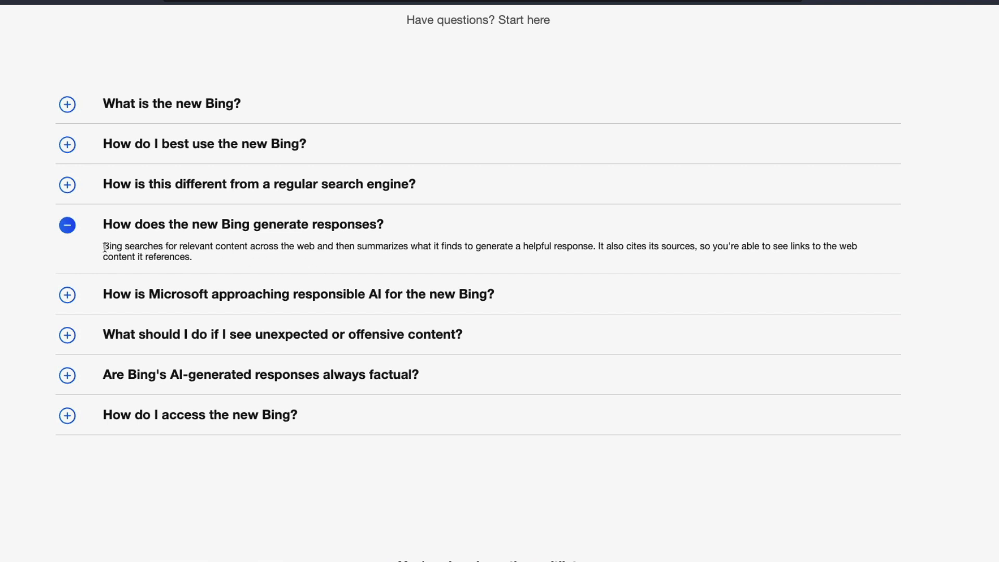
{"action": "left_click_drag", "start_coordinate": [103, 247], "coordinate": [332, 247]}
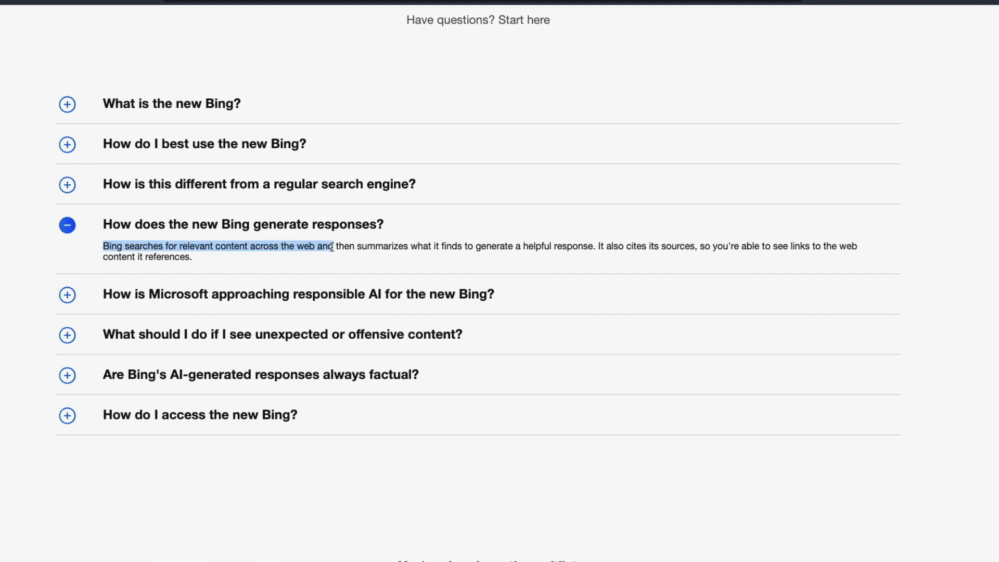
{"action": "left_click_drag", "start_coordinate": [333, 247], "coordinate": [471, 247]}
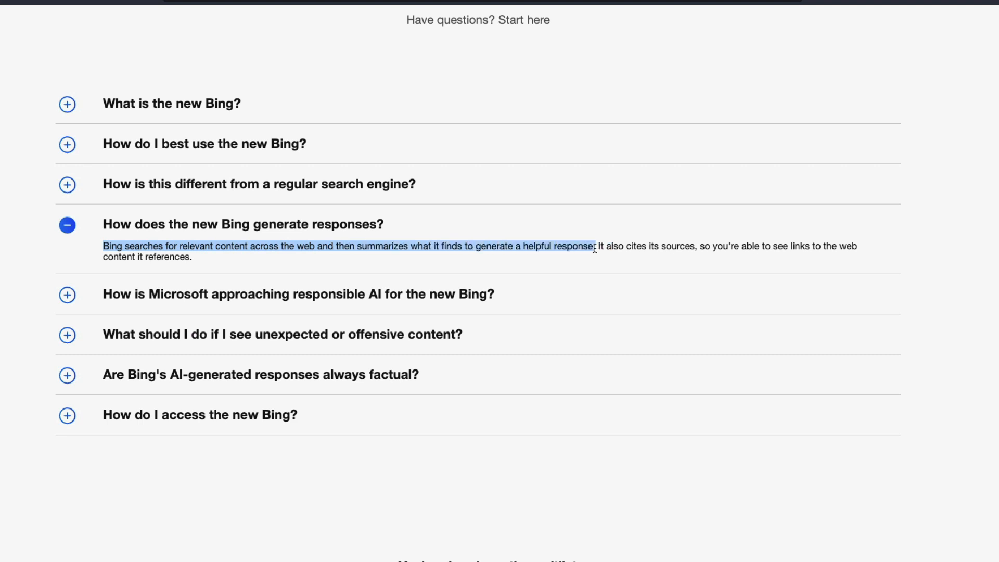
{"action": "left_click", "coordinate": [563, 256]}
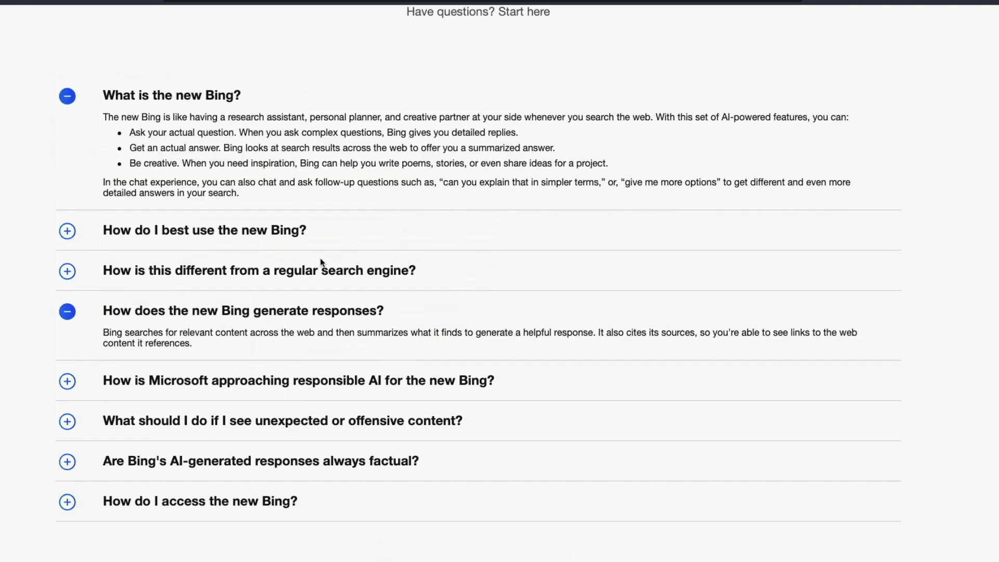
{"action": "mouse_move", "coordinate": [255, 303]}
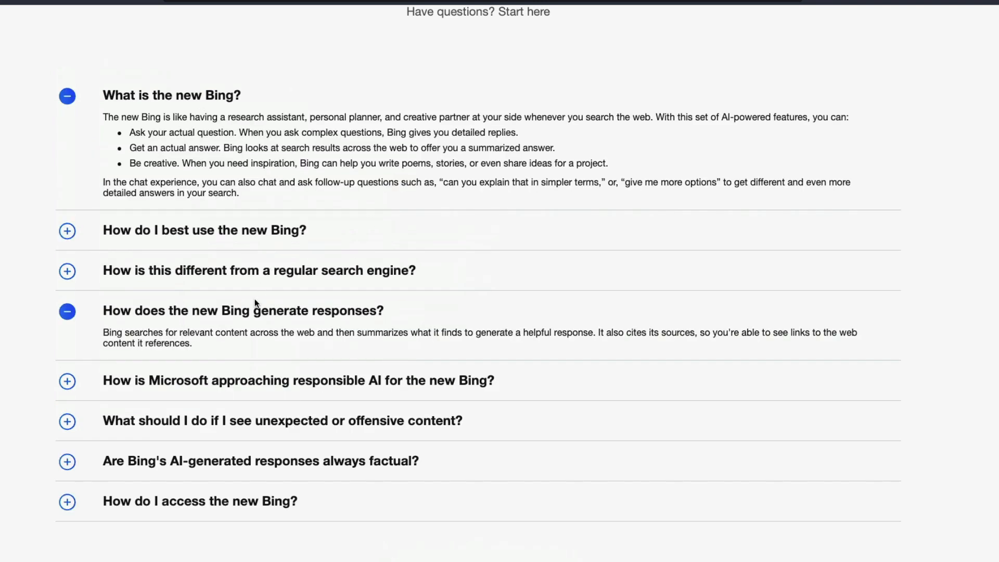
Expand the answers on how best to use Bing and how it differs from regular search.
{"action": "left_click", "coordinate": [66, 230]}
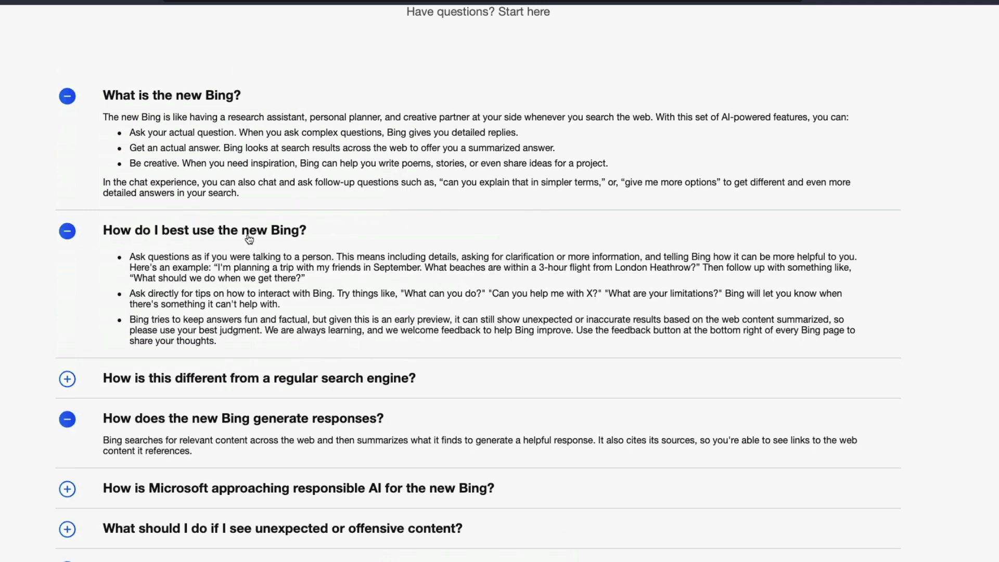
{"action": "scroll", "scroll_direction": "down", "scroll_amount": 3}
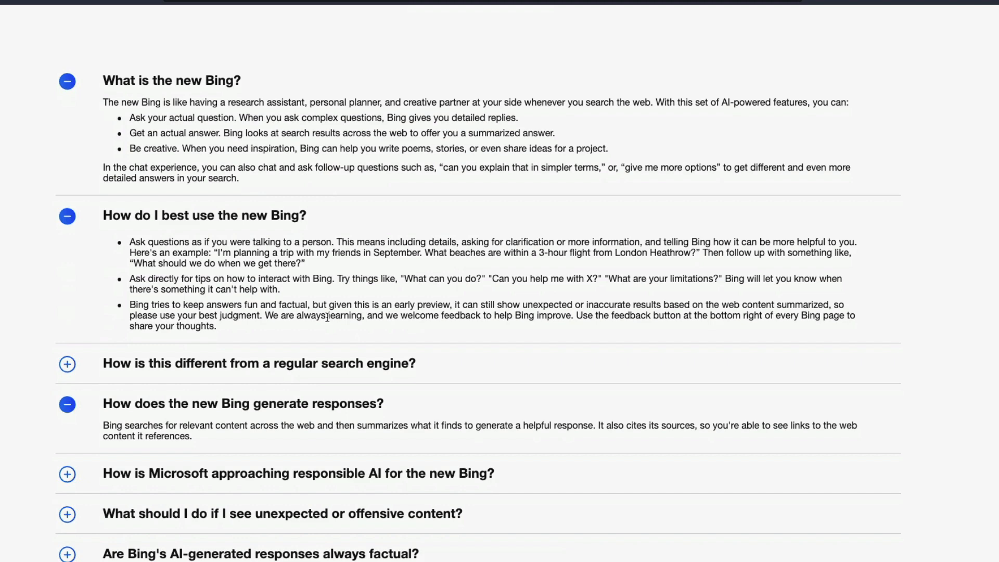
{"action": "left_click", "coordinate": [67, 363]}
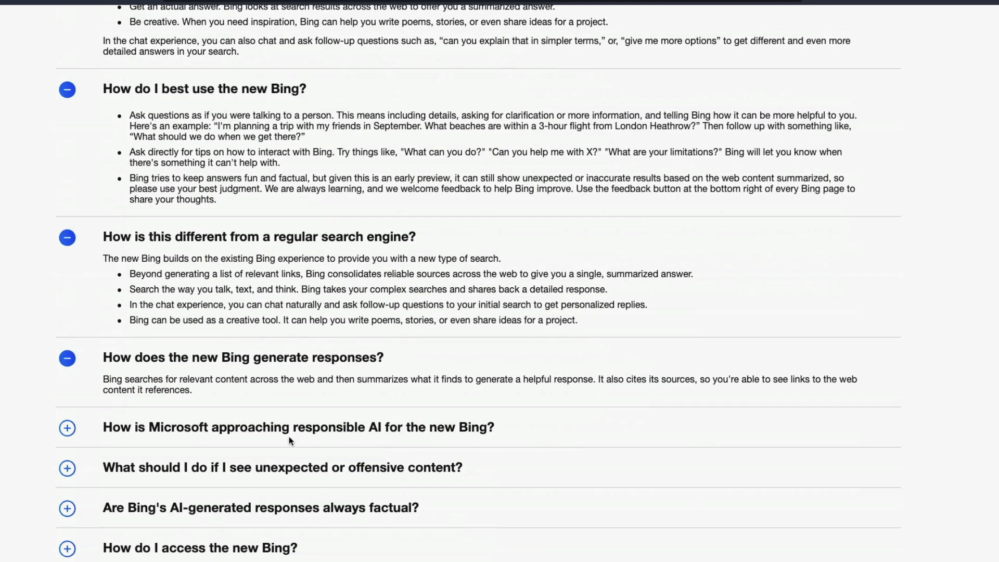
Expand Microsoft's responsible AI answer and highlight the sentence about working with OpenAI.
{"action": "left_click", "coordinate": [66, 427]}
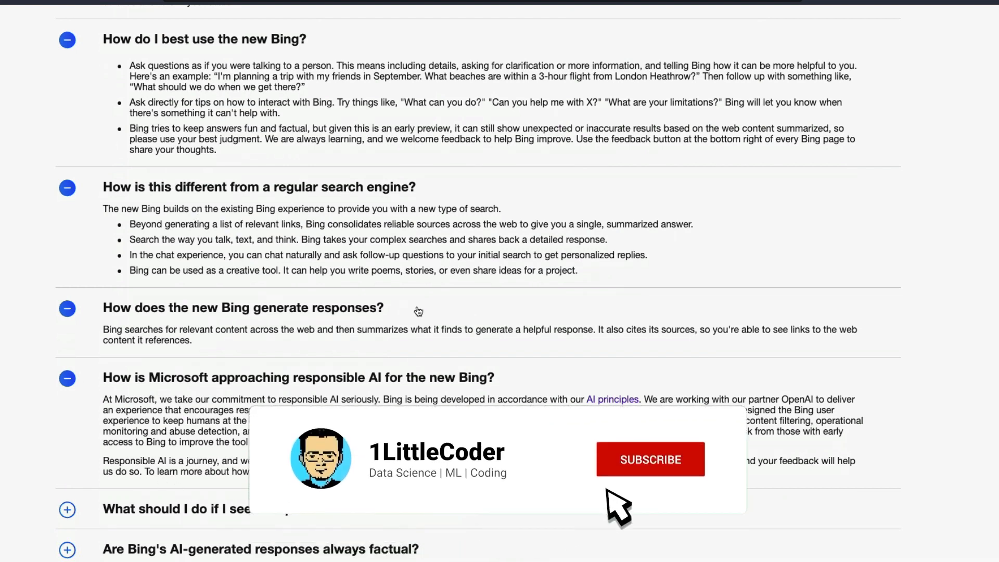
{"action": "left_click", "coordinate": [649, 458]}
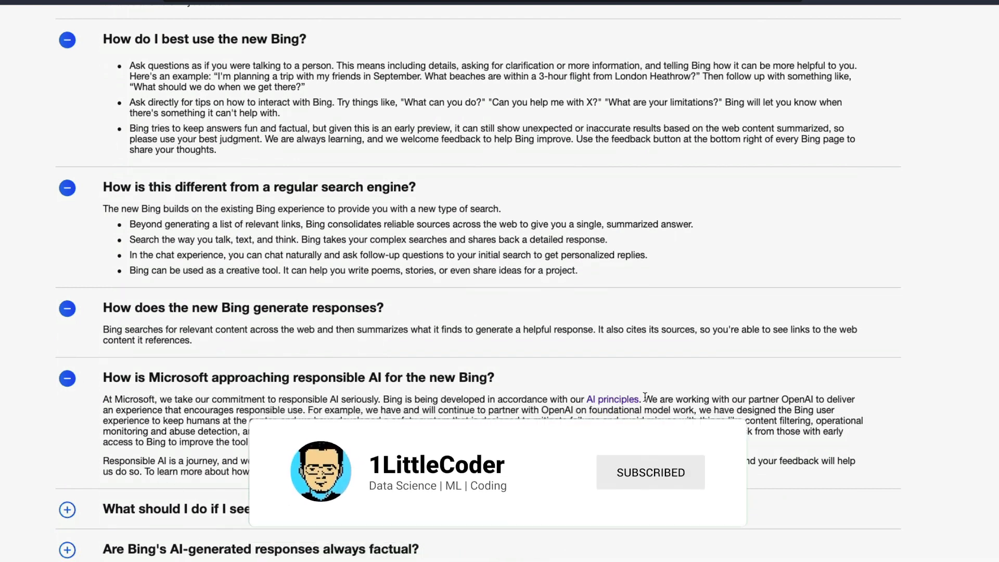
{"action": "left_click_drag", "start_coordinate": [645, 399], "coordinate": [832, 419]}
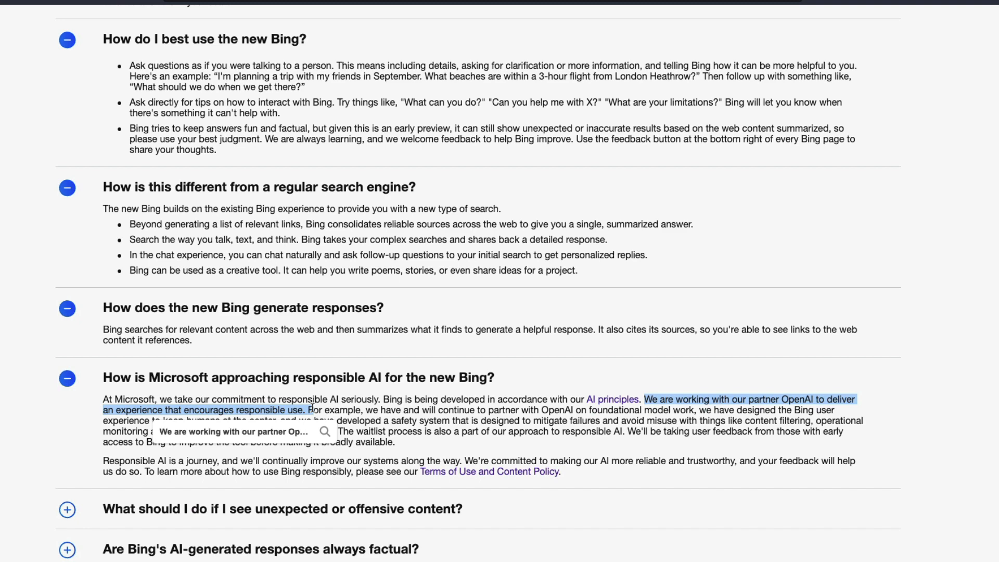
{"action": "scroll", "scroll_direction": "down", "scroll_amount": 3}
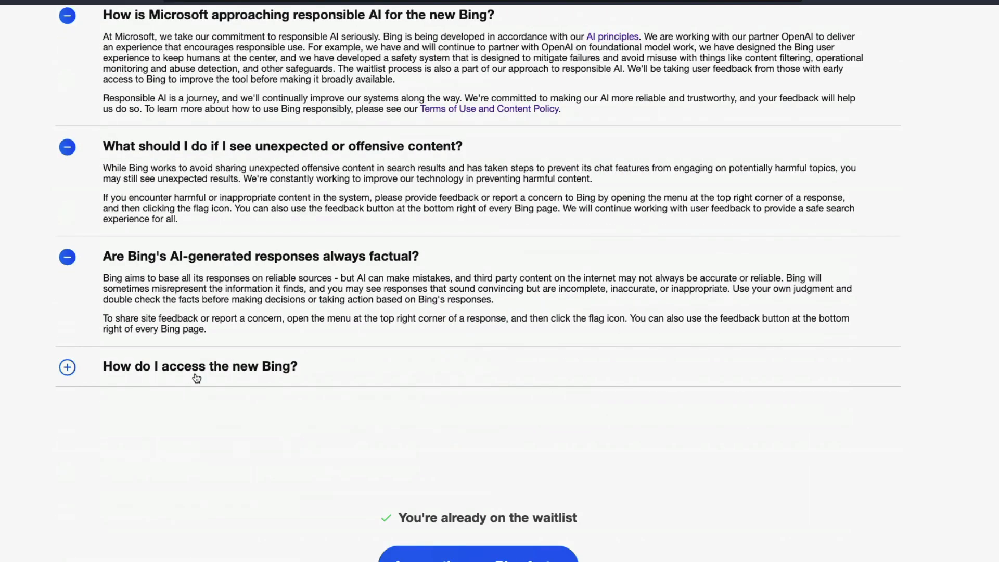
Expand how to access Bing and highlight the phrases on reliable sources and AI making mistakes.
{"action": "left_click", "coordinate": [67, 368]}
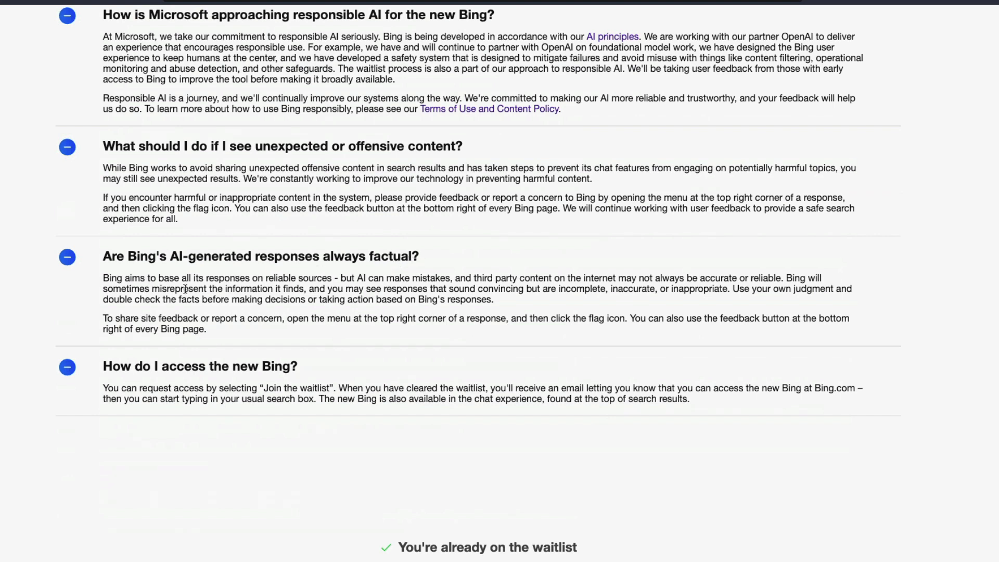
{"action": "mouse_move", "coordinate": [185, 288]}
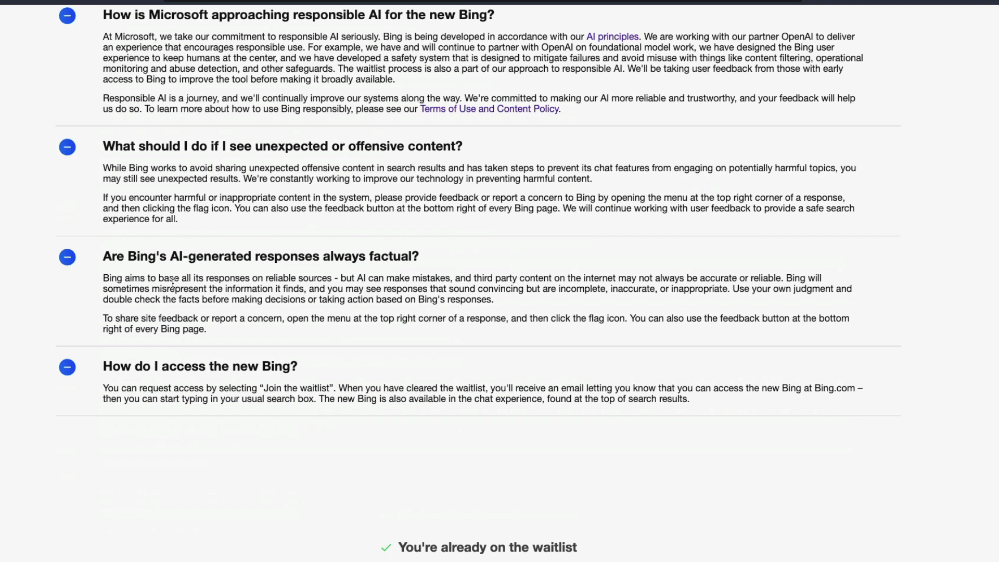
{"action": "left_click_drag", "start_coordinate": [205, 278], "coordinate": [336, 279]}
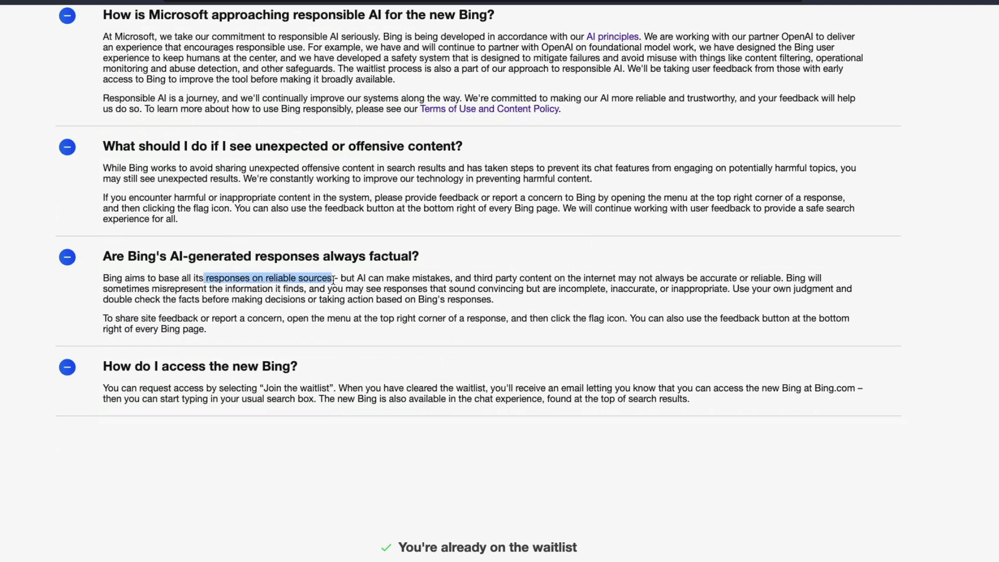
{"action": "left_click", "coordinate": [341, 277]}
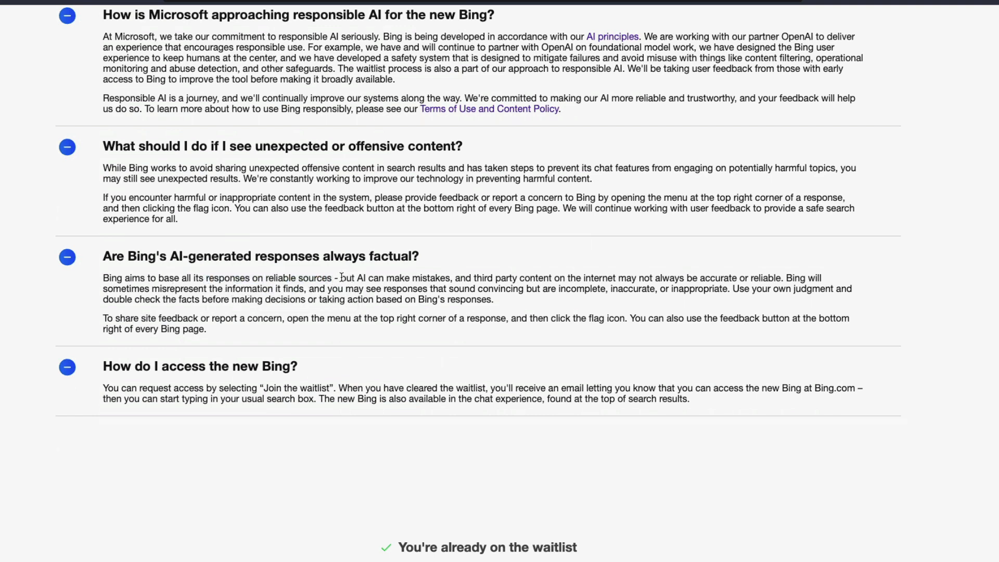
{"action": "left_click_drag", "start_coordinate": [340, 277], "coordinate": [566, 277]}
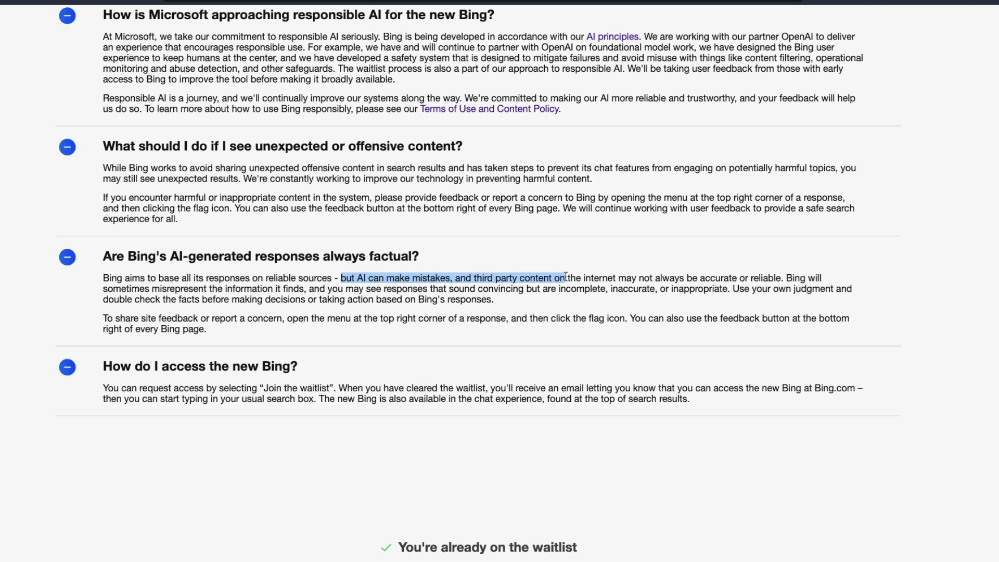
{"action": "left_click_drag", "start_coordinate": [564, 276], "coordinate": [785, 277]}
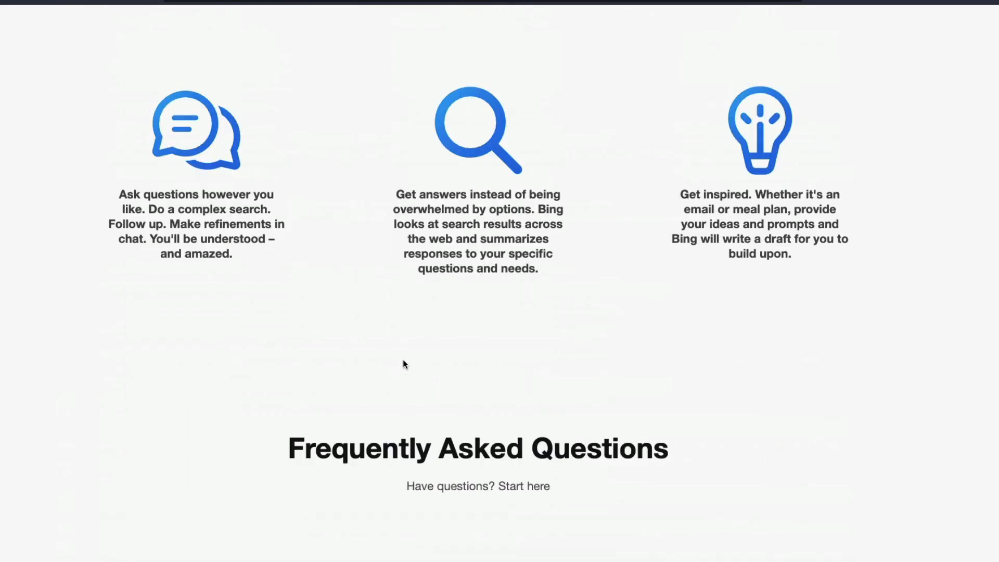
Try the toddler arts-and-crafts example prompt on Bing from the 'Ask anything' cards.
{"action": "scroll", "scroll_direction": "down", "scroll_amount": 3}
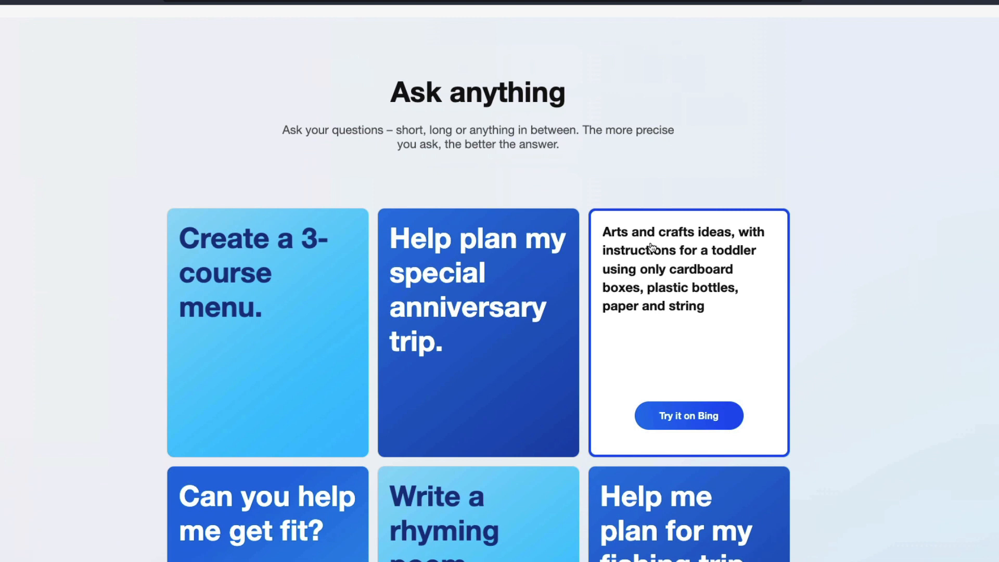
{"action": "mouse_move", "coordinate": [615, 242]}
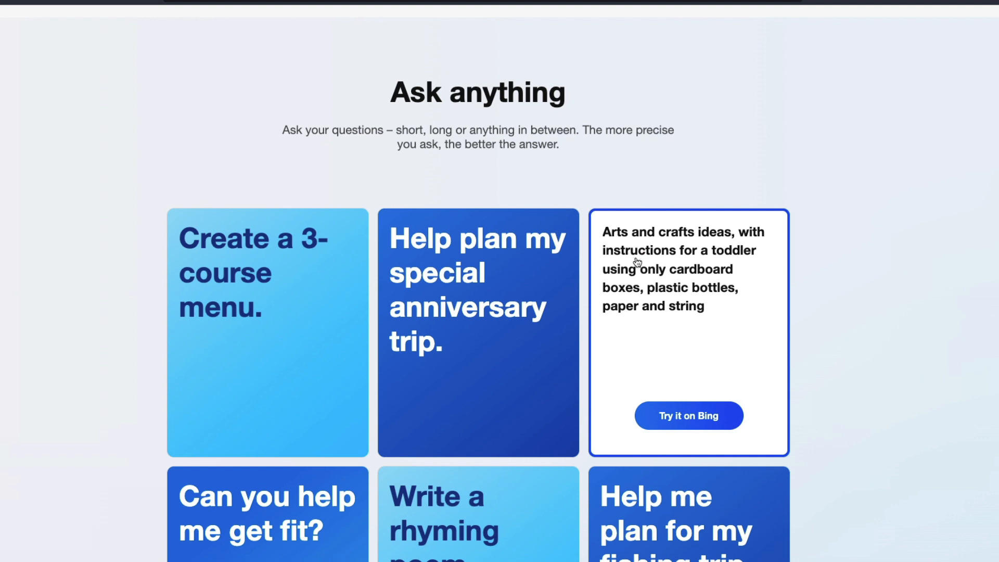
{"action": "mouse_move", "coordinate": [707, 284]}
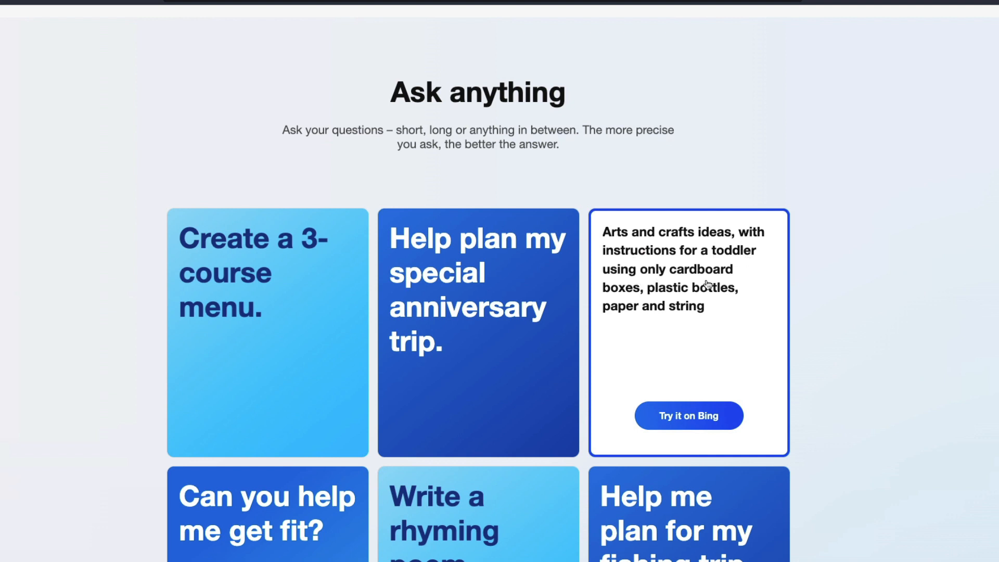
{"action": "mouse_move", "coordinate": [623, 317]}
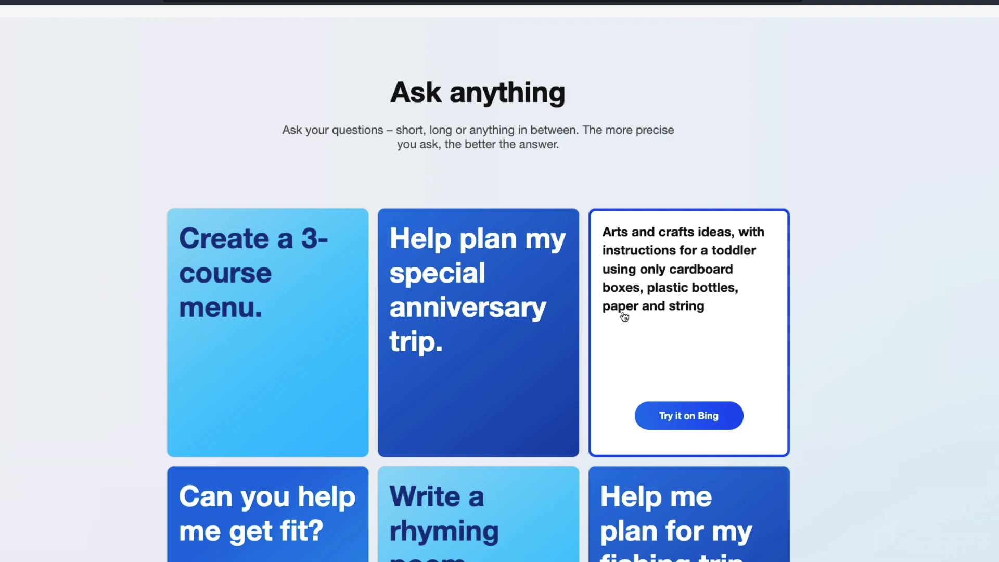
{"action": "left_click", "coordinate": [688, 415]}
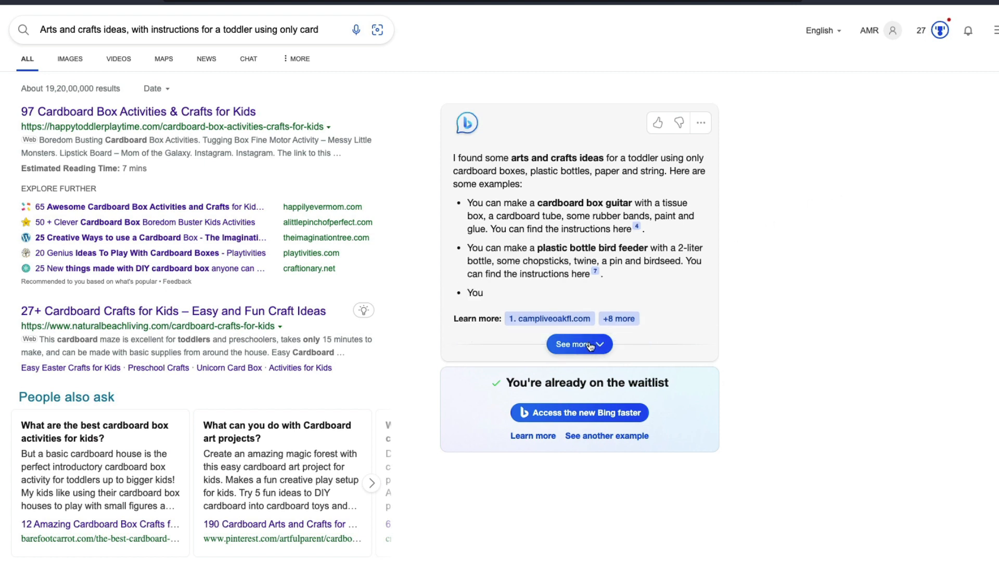
Expand the full AI answer with follow-up suggestions, then open the chat-mode preview conversation.
{"action": "left_click", "coordinate": [579, 345]}
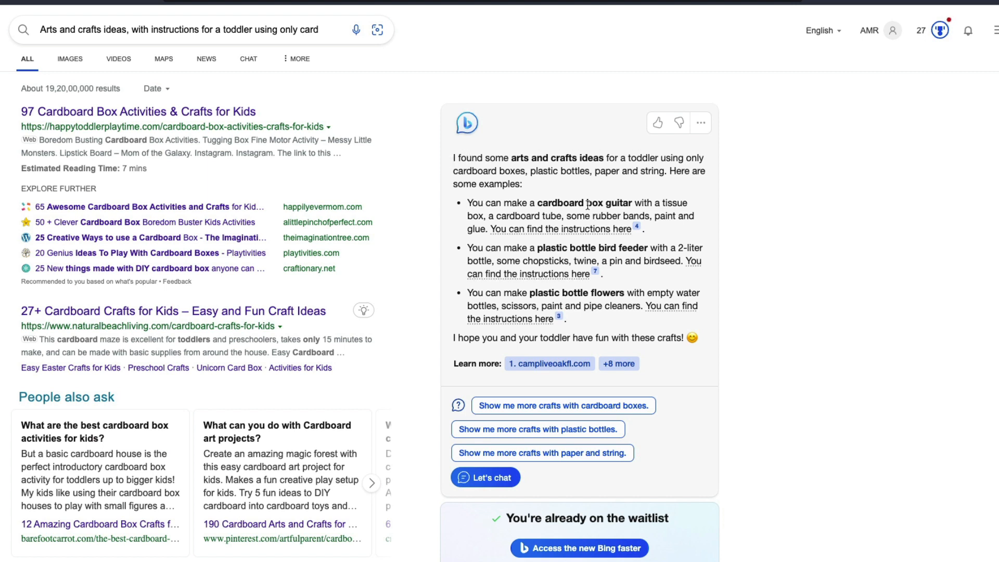
{"action": "mouse_move", "coordinate": [561, 228]}
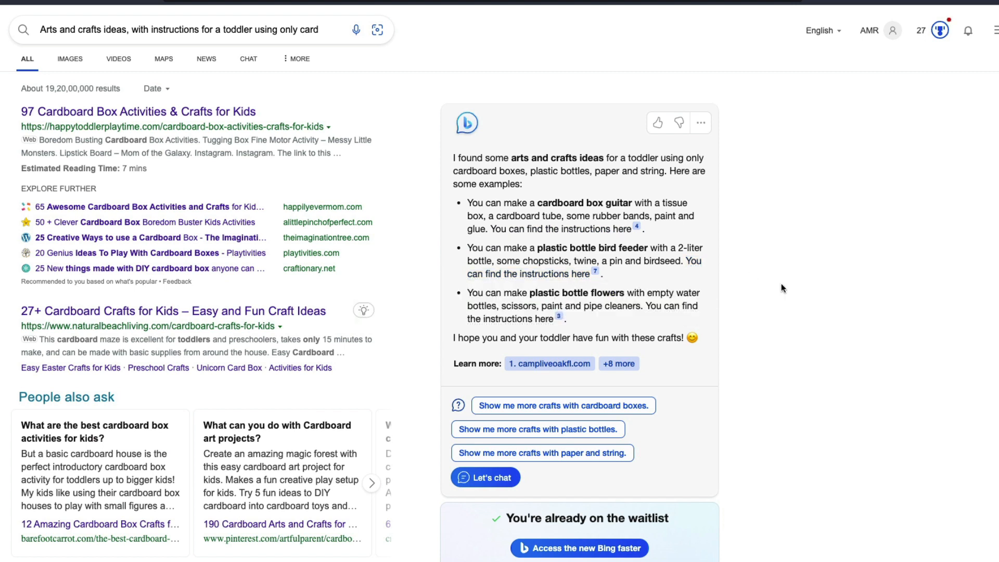
{"action": "mouse_move", "coordinate": [861, 297]}
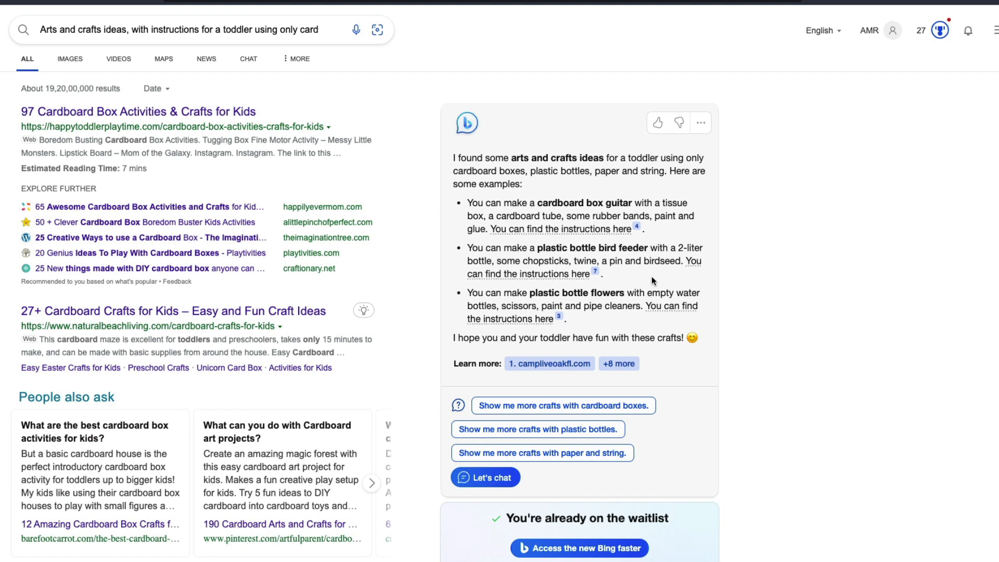
{"action": "scroll", "scroll_direction": "down", "scroll_amount": 3}
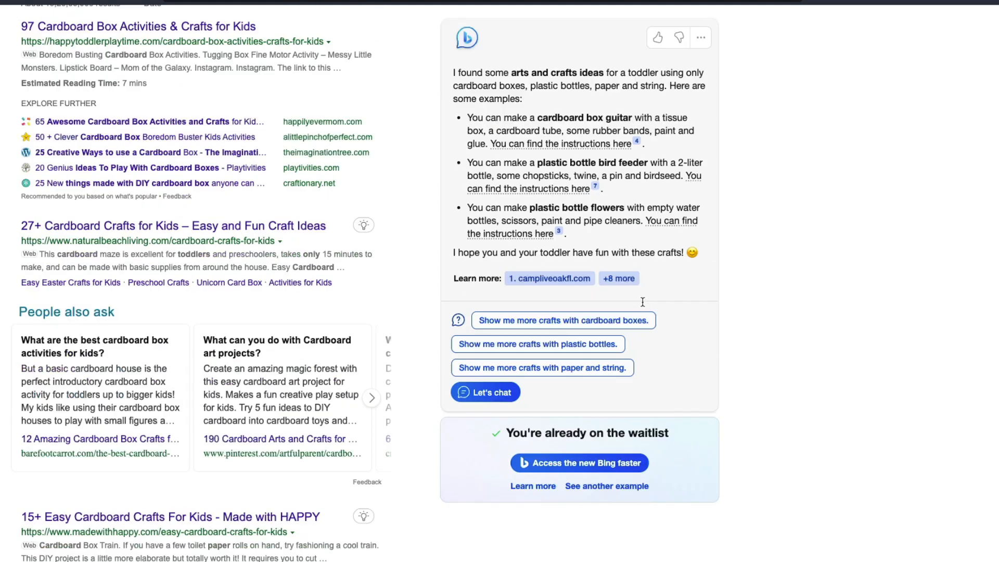
{"action": "scroll", "scroll_direction": "up", "scroll_amount": 3}
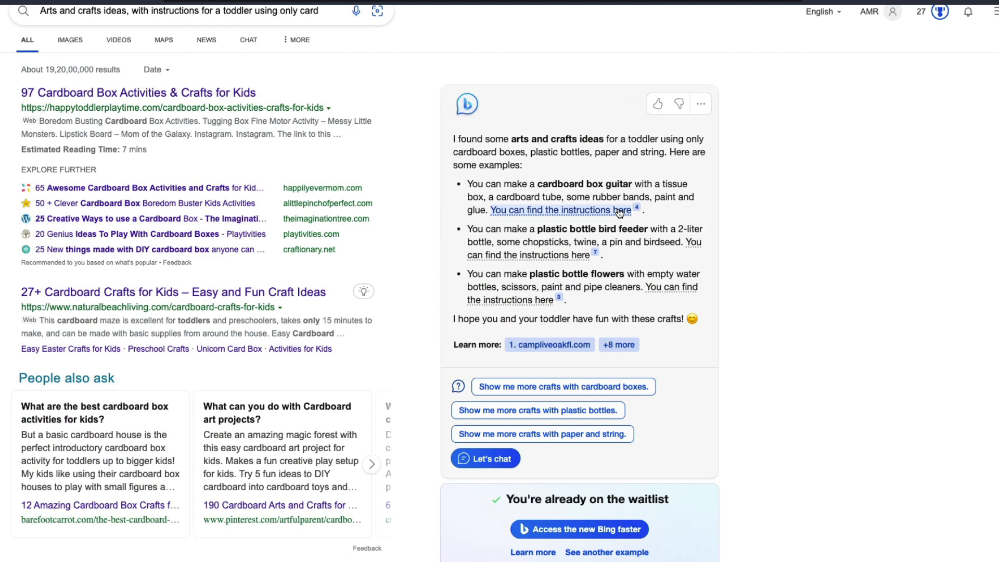
{"action": "mouse_move", "coordinate": [579, 255]}
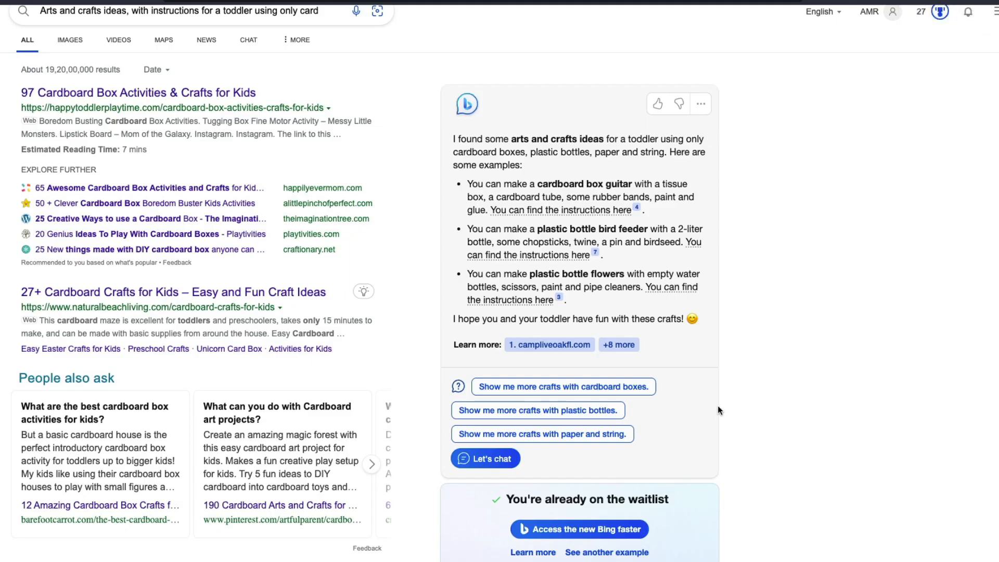
{"action": "mouse_move", "coordinate": [569, 315]}
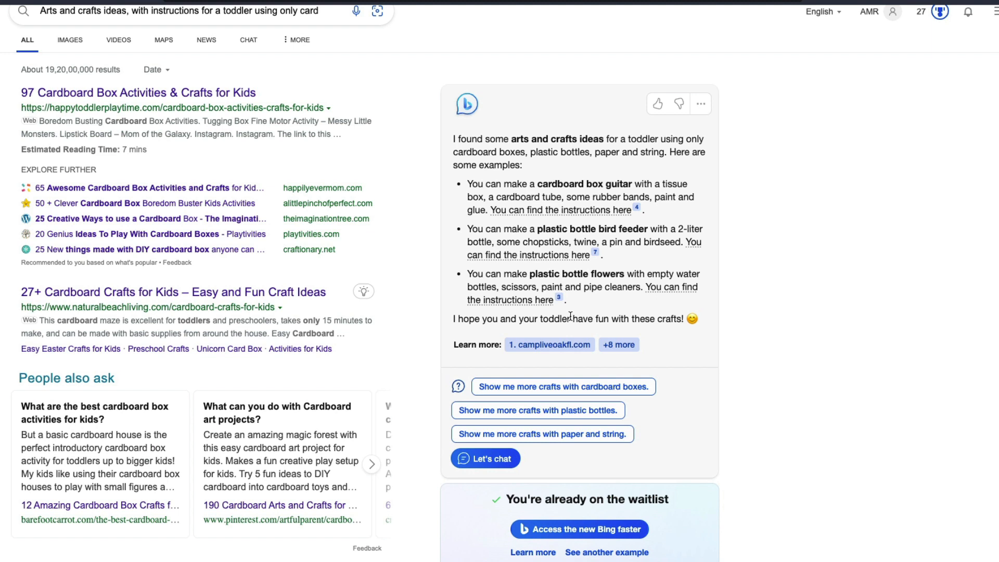
{"action": "mouse_move", "coordinate": [561, 211]}
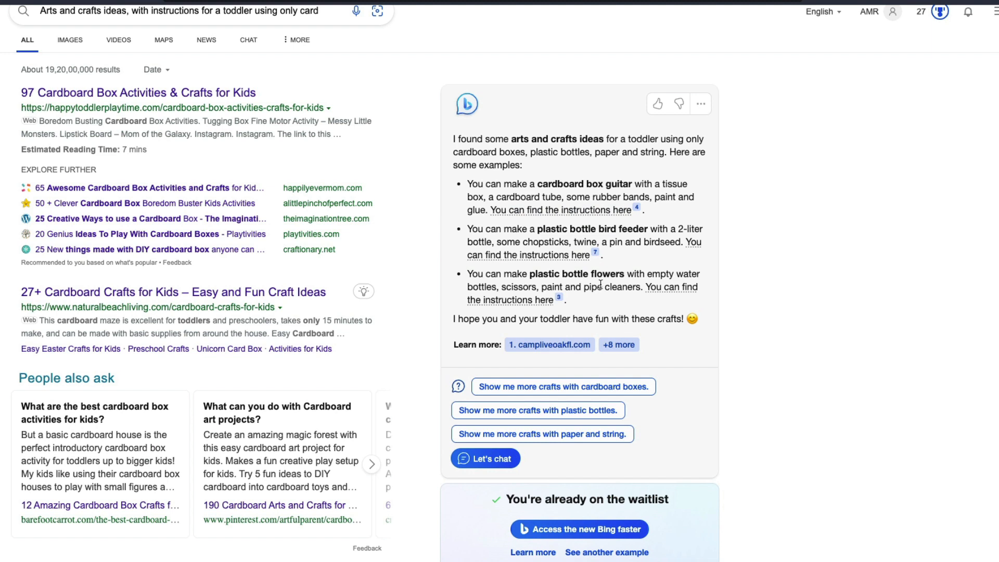
{"action": "mouse_move", "coordinate": [630, 263]}
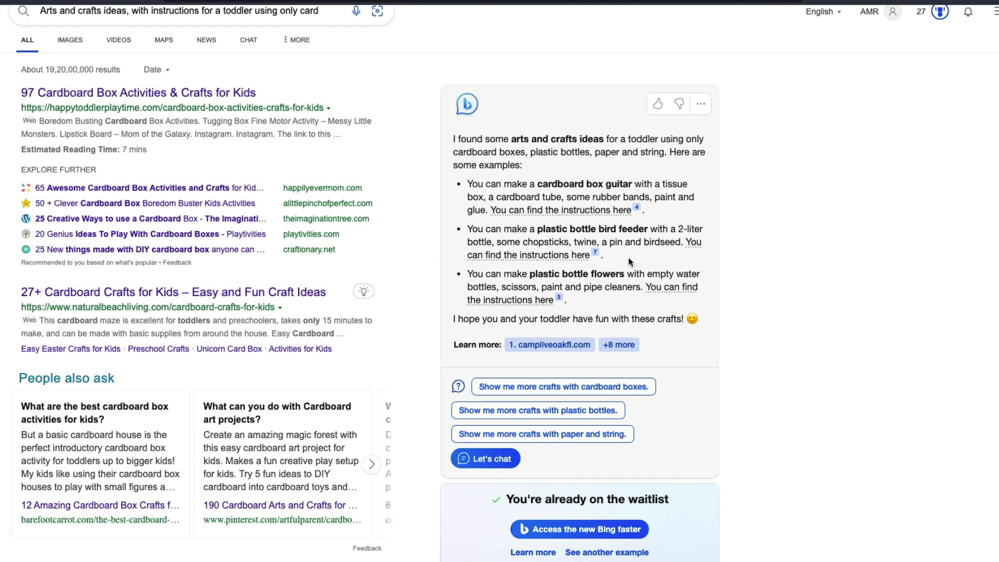
{"action": "mouse_move", "coordinate": [603, 342]}
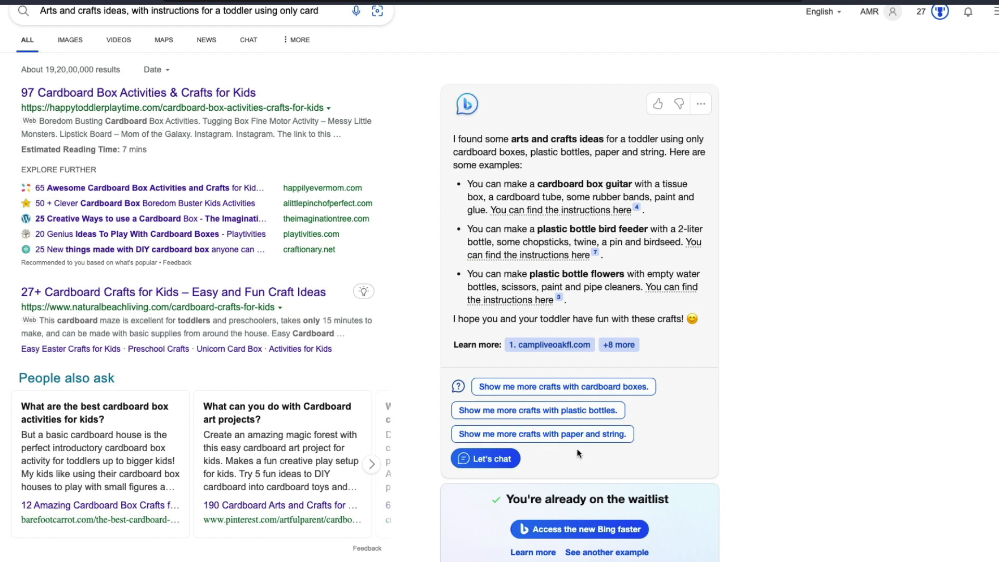
{"action": "left_click", "coordinate": [485, 458]}
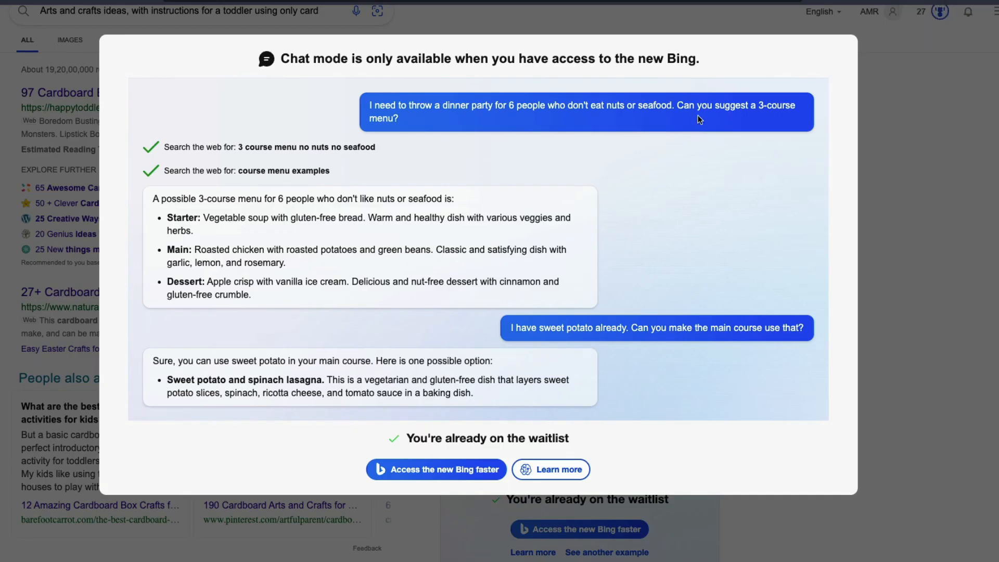
{"action": "mouse_move", "coordinate": [375, 106]}
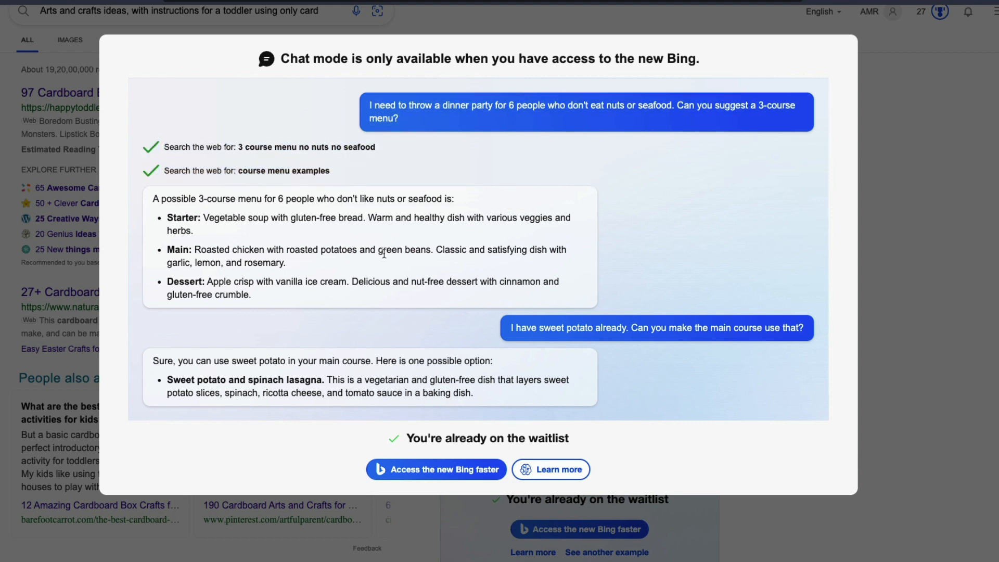
{"action": "mouse_move", "coordinate": [679, 310]}
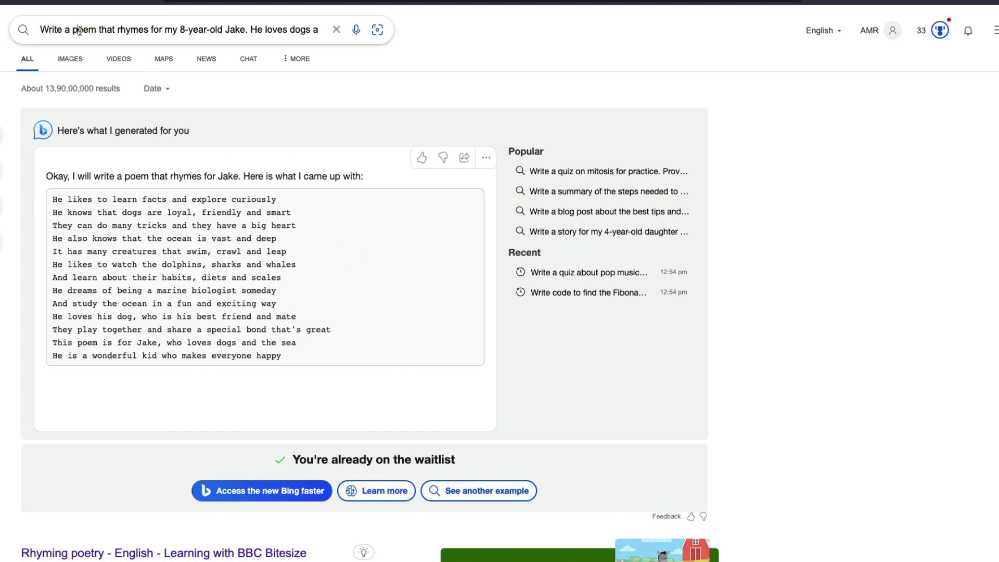
Navigate back from the poem results to the Introducing the new Bing landing page.
{"action": "left_click", "coordinate": [185, 29]}
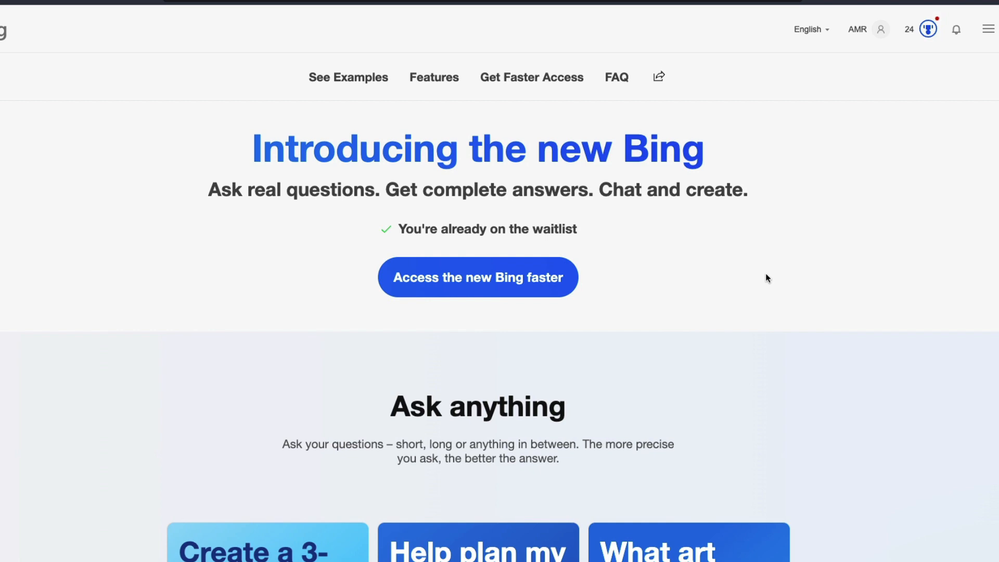
{"action": "scroll", "scroll_direction": "down", "scroll_amount": 3}
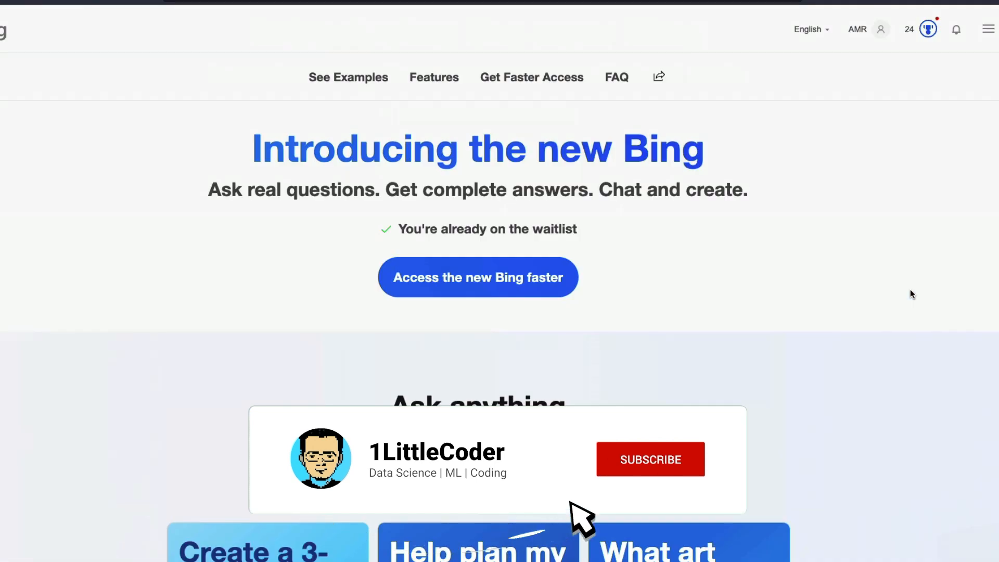
{"action": "left_click", "coordinate": [649, 458]}
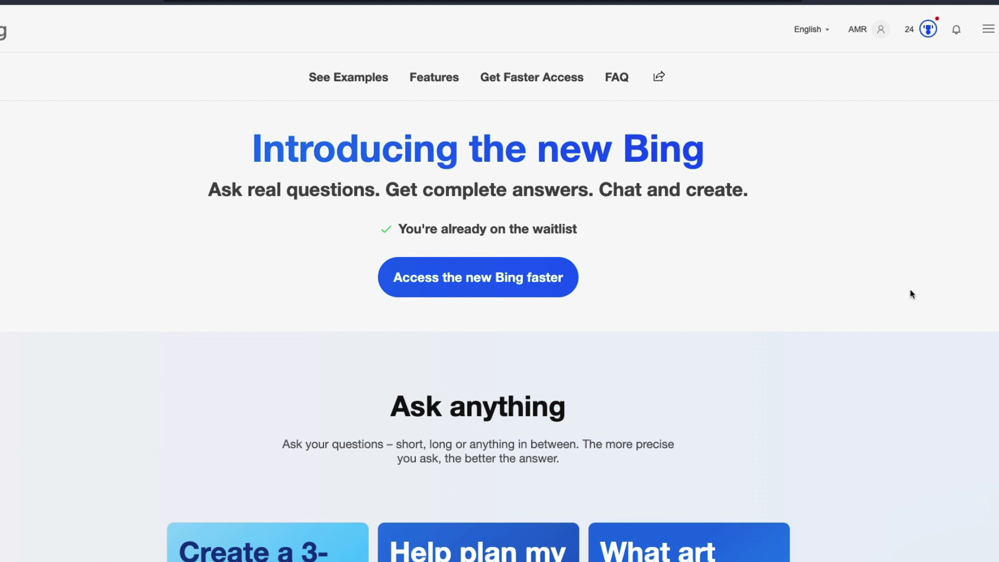
{"action": "mouse_move", "coordinate": [806, 278]}
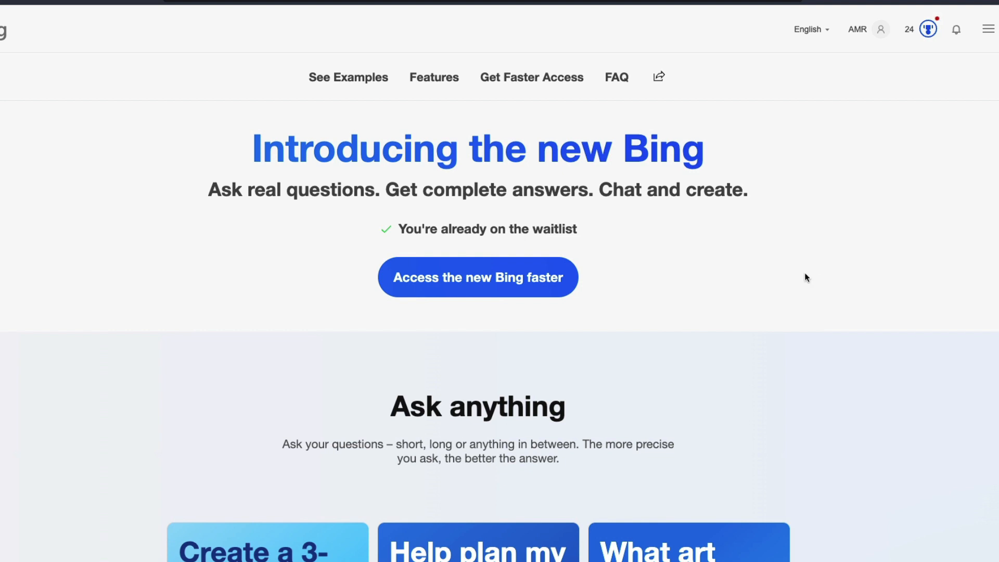
{"action": "mouse_move", "coordinate": [769, 203]}
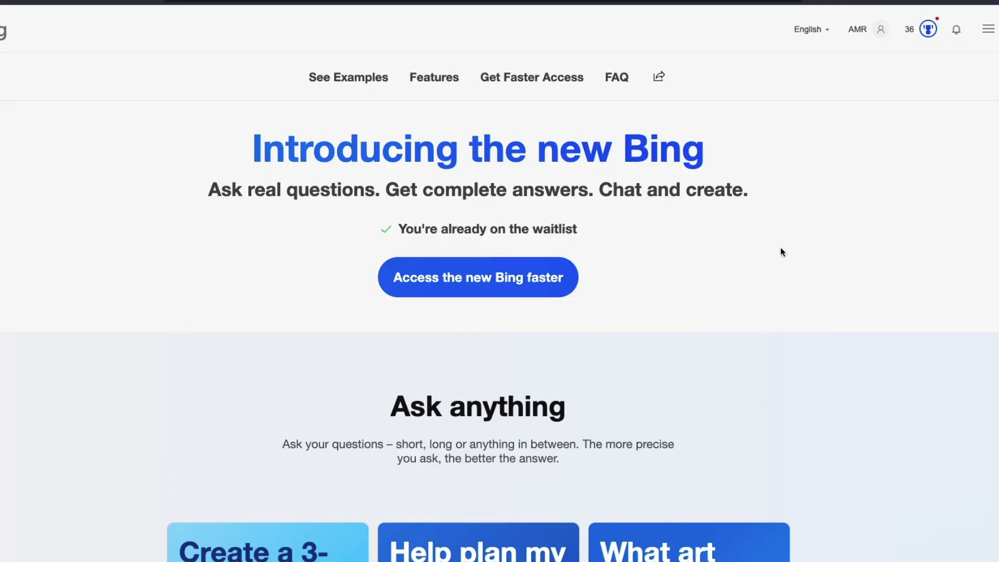
{"action": "left_click_drag", "start_coordinate": [399, 229], "coordinate": [576, 229]}
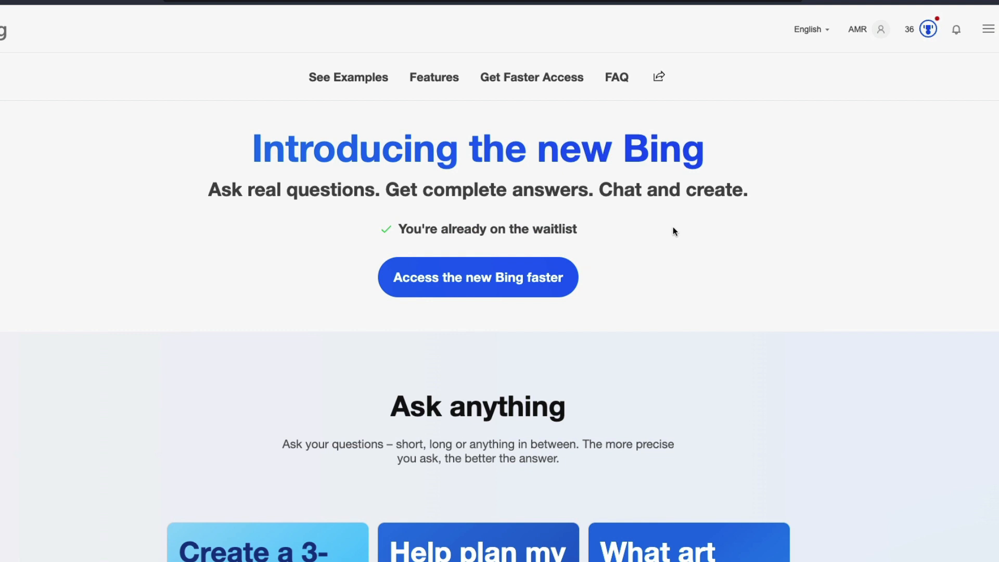
{"action": "mouse_move", "coordinate": [477, 284]}
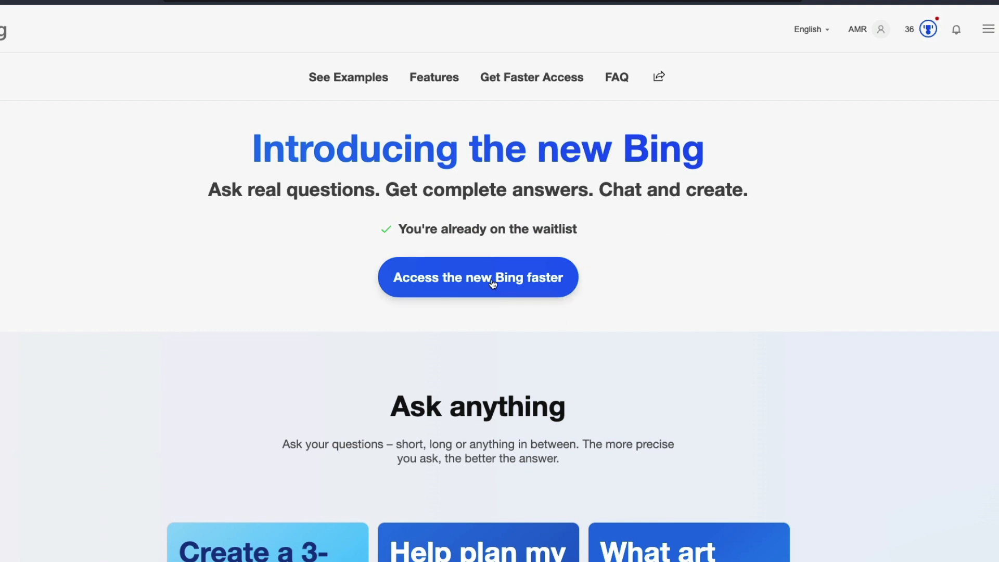
{"action": "mouse_move", "coordinate": [592, 312]}
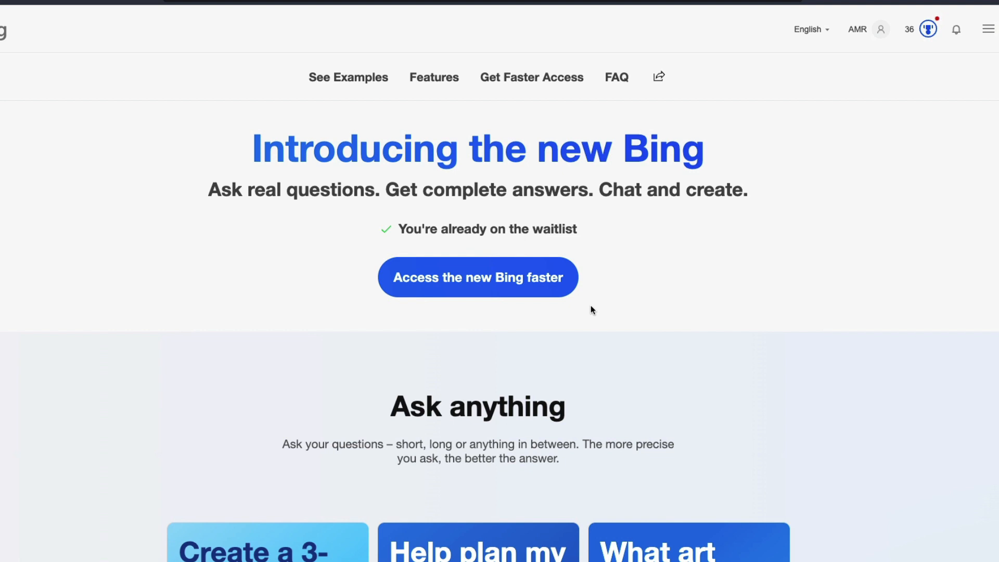
{"action": "mouse_move", "coordinate": [538, 144]}
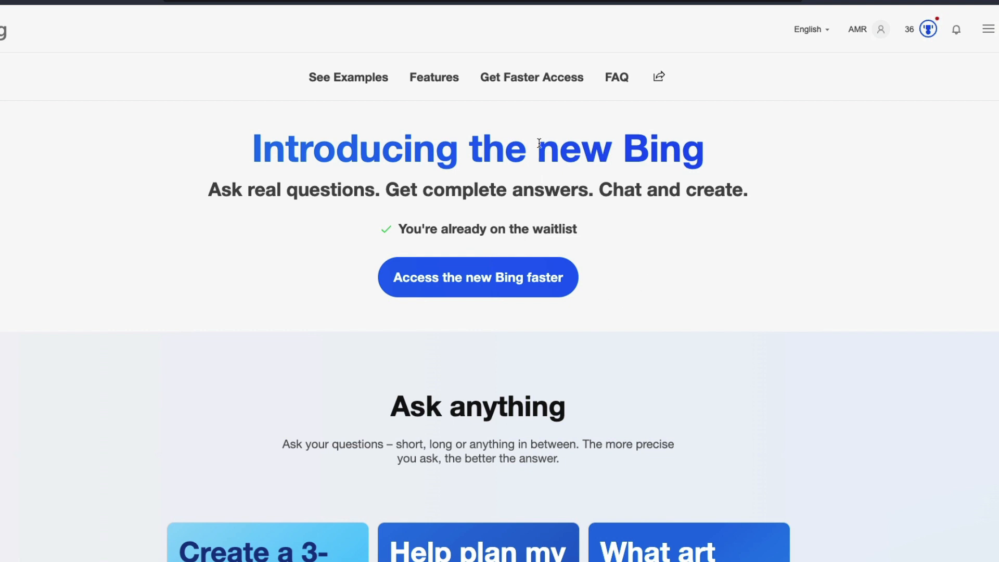
{"action": "mouse_move", "coordinate": [555, 152]}
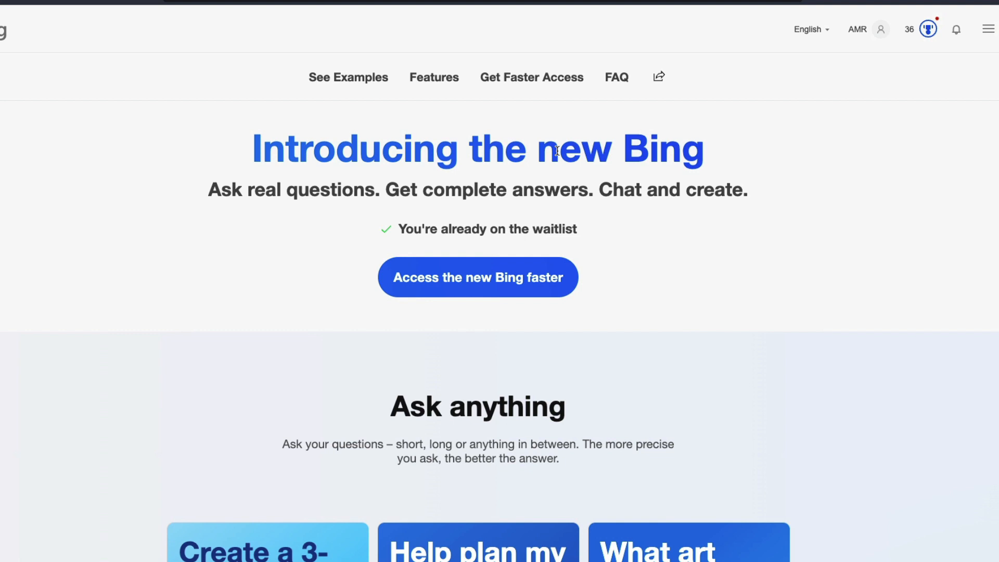
{"action": "mouse_move", "coordinate": [654, 280]}
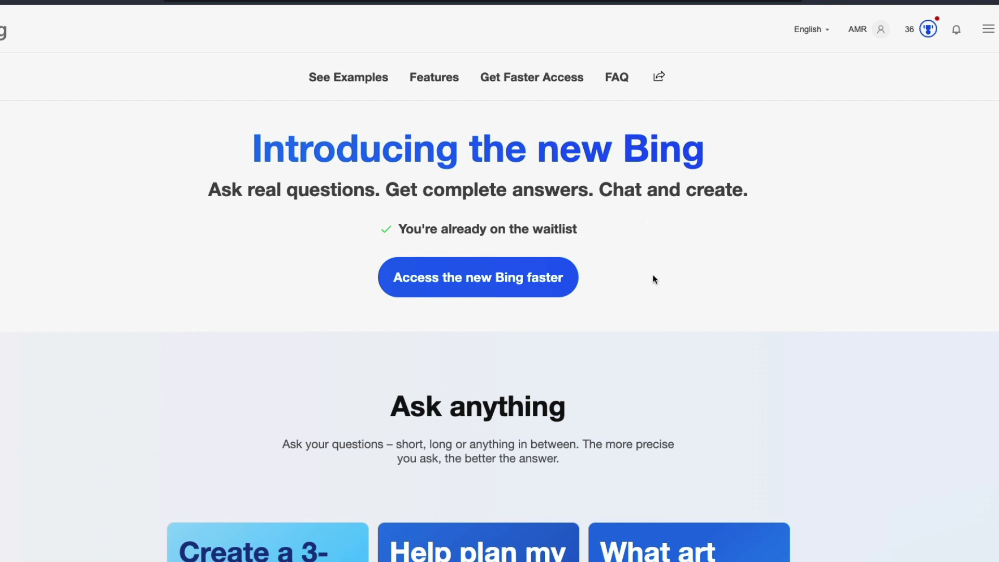